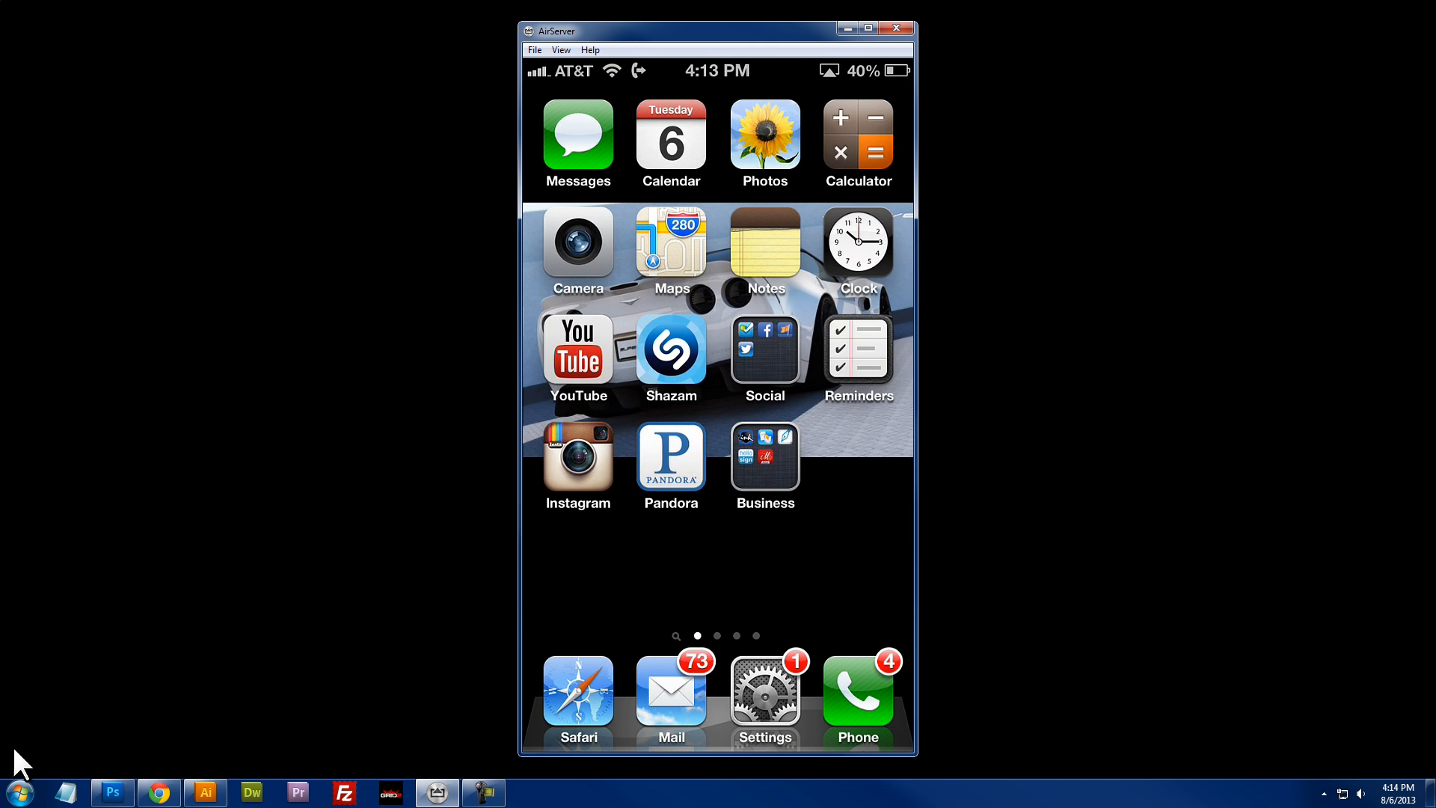
Open the 'Please sign and return' email with the signPDF2 copy.pdf attachment.
{"action": "left_click", "coordinate": [670, 688]}
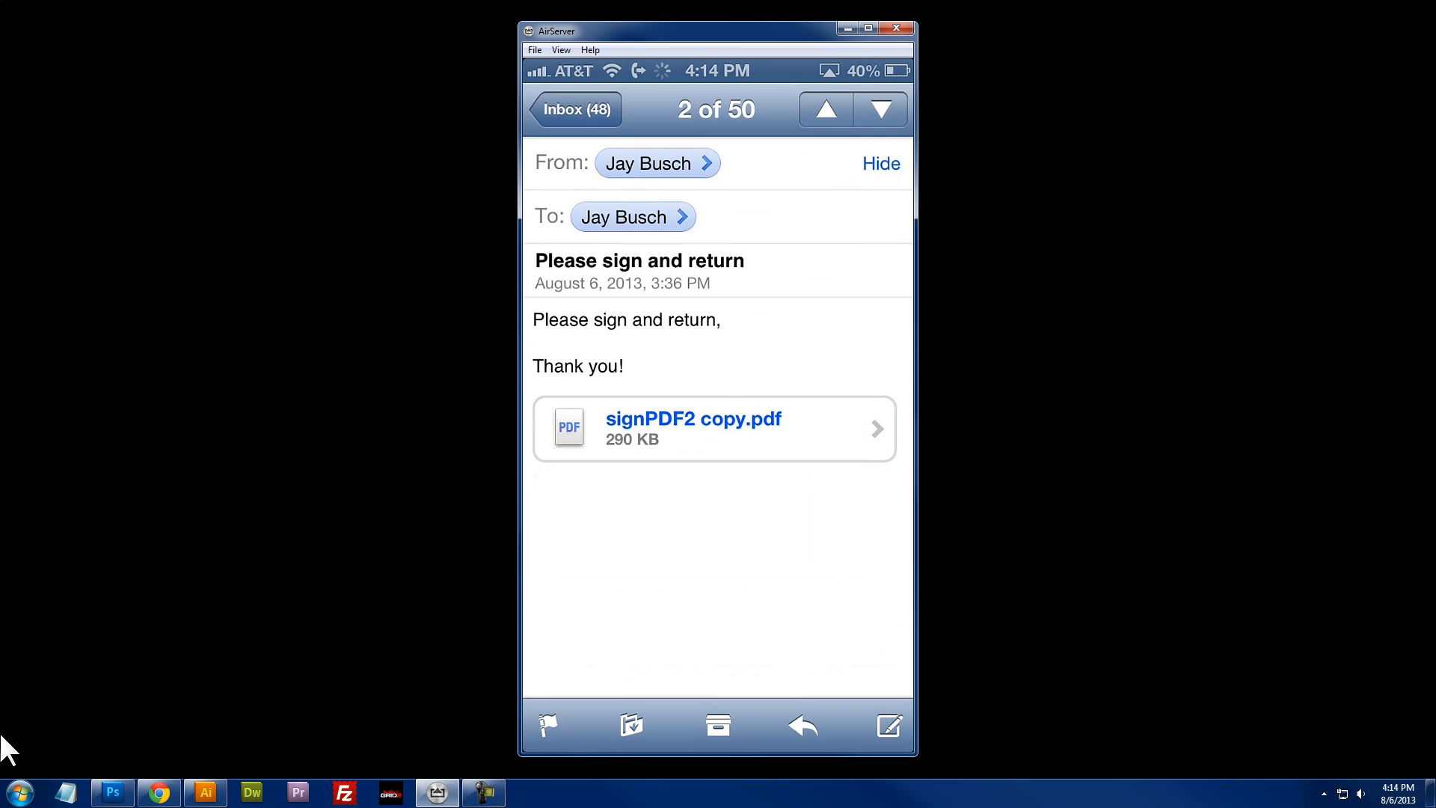
{"action": "mouse_move", "coordinate": [636, 540]}
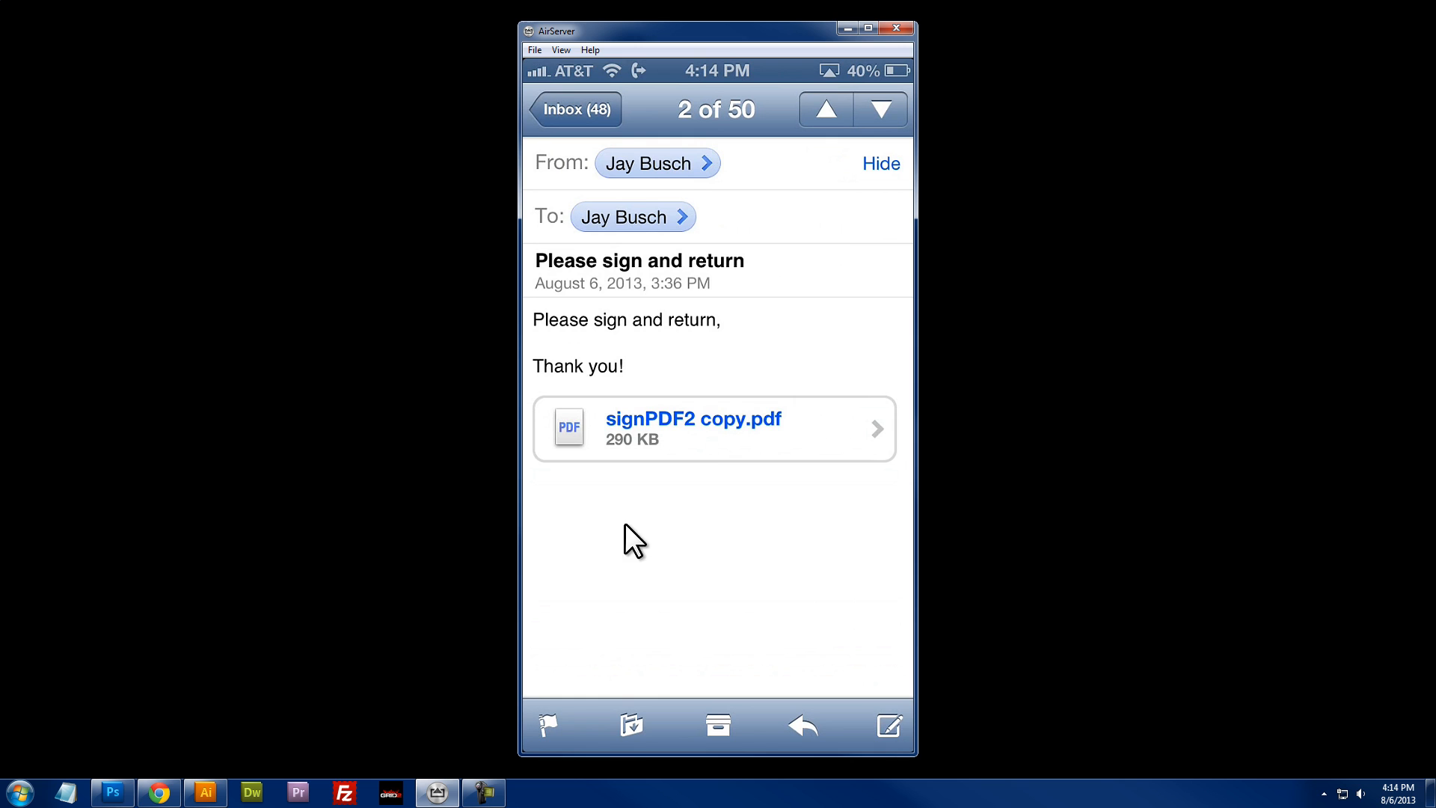
{"action": "mouse_move", "coordinate": [710, 461]}
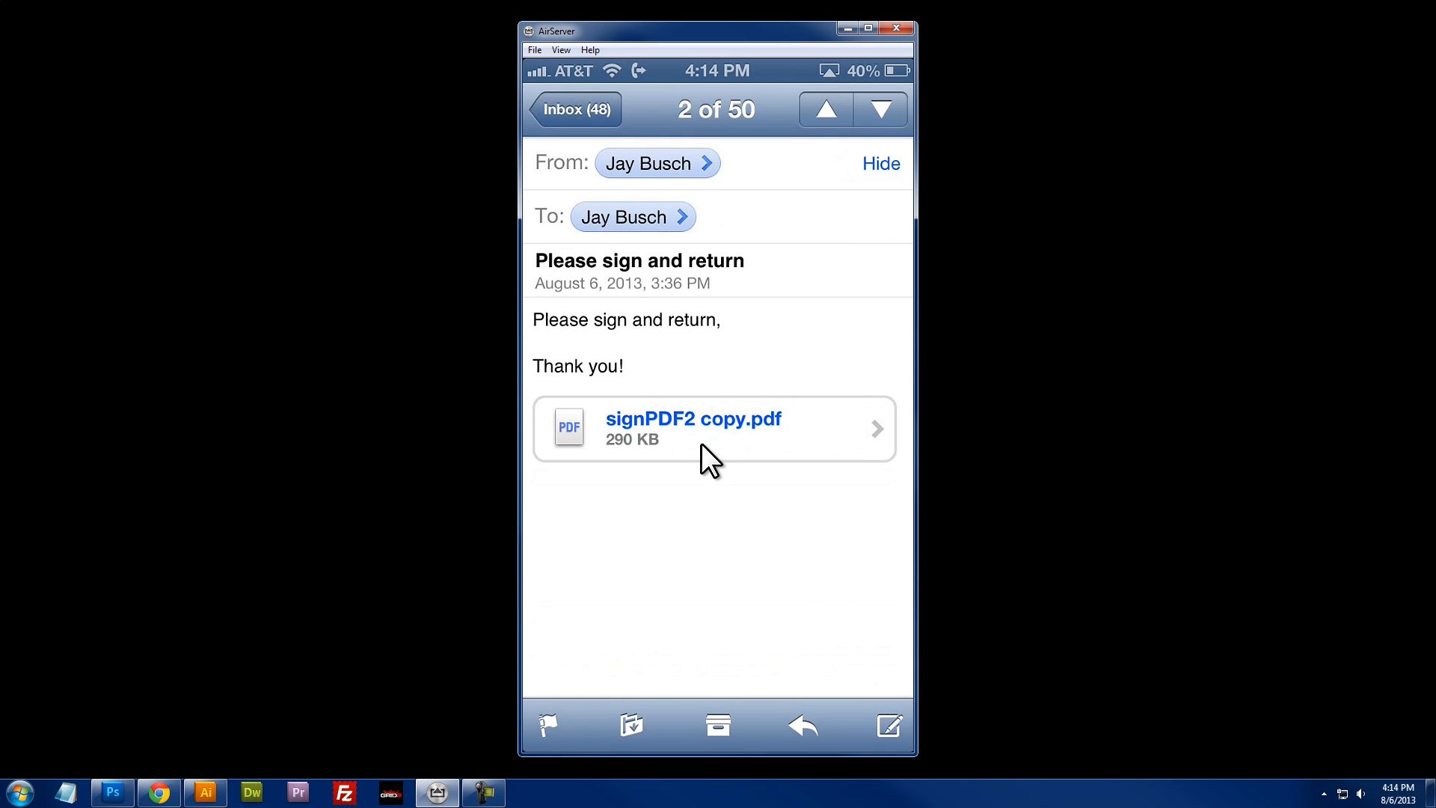
{"action": "mouse_move", "coordinate": [645, 339]}
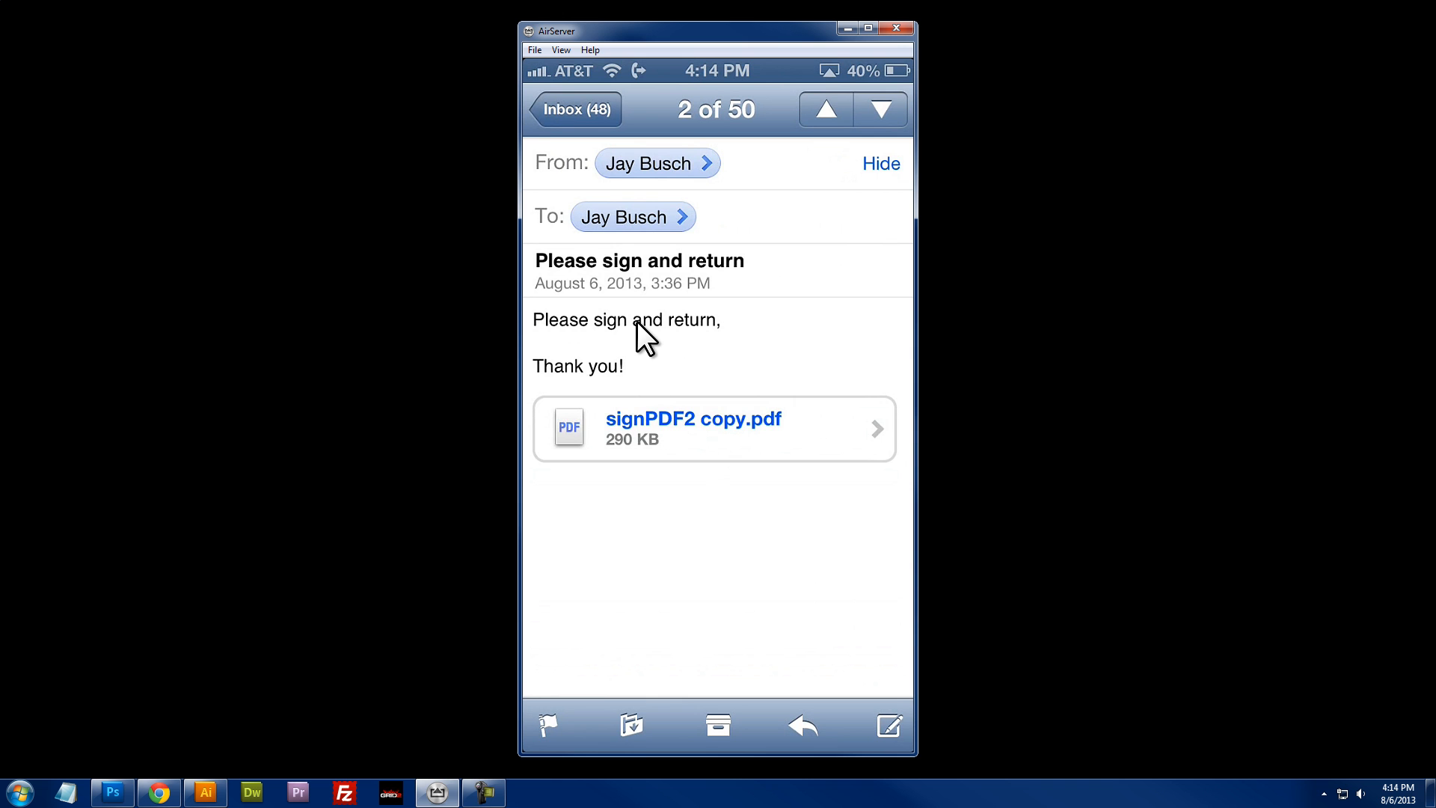
{"action": "mouse_move", "coordinate": [710, 457]}
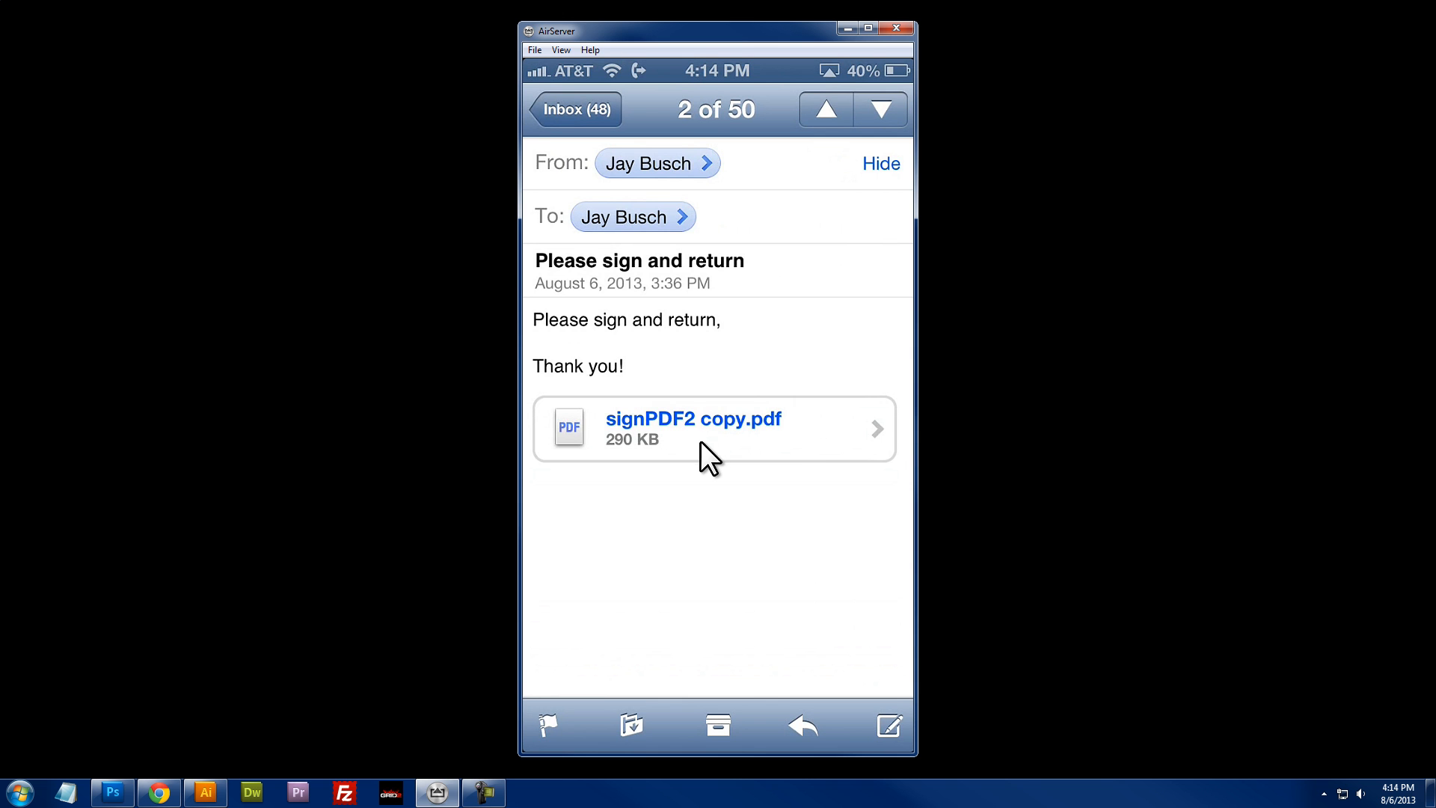
Tap and hold the signPDF2 copy.pdf attachment to list apps that can open it.
{"action": "left_click", "coordinate": [714, 429]}
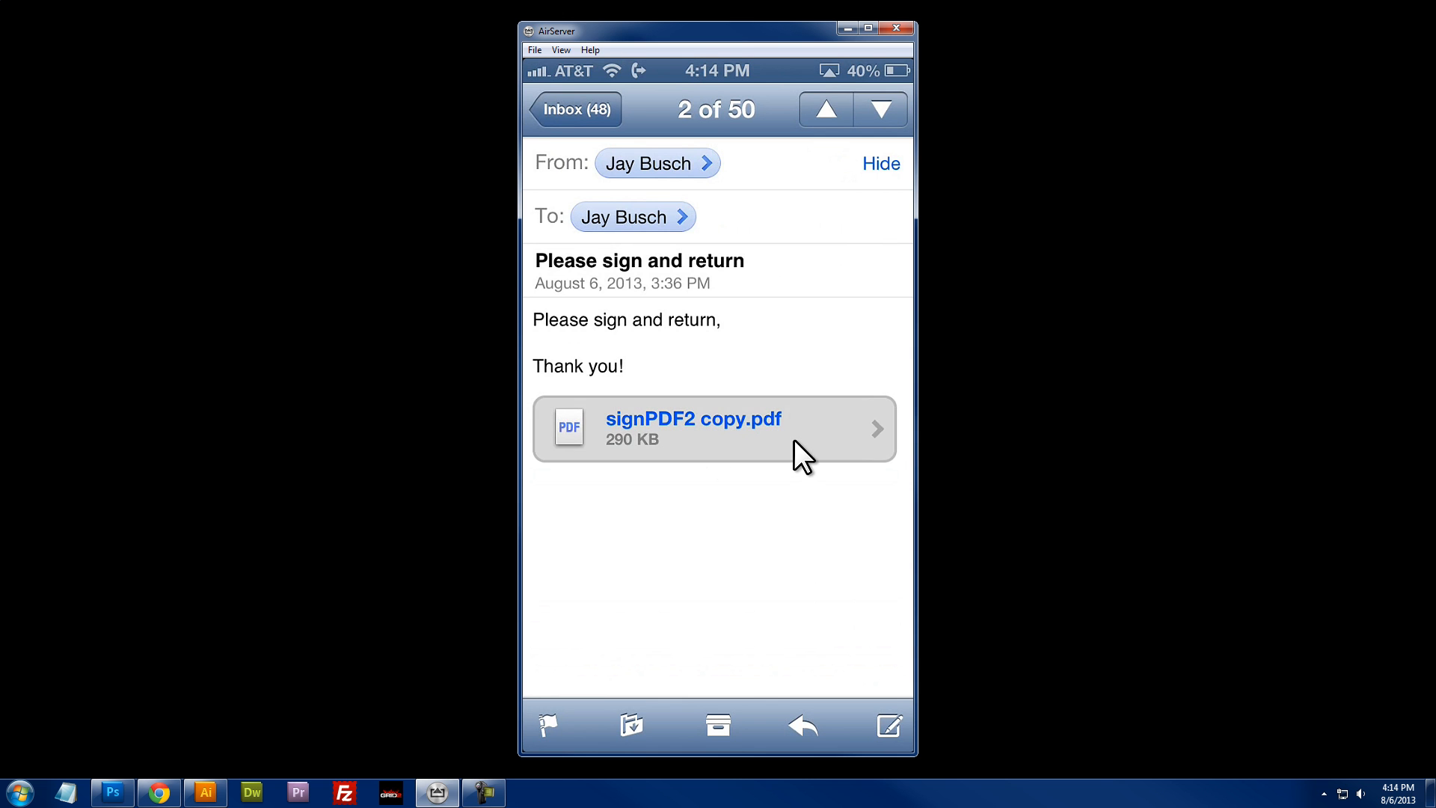
{"action": "left_click", "coordinate": [715, 427]}
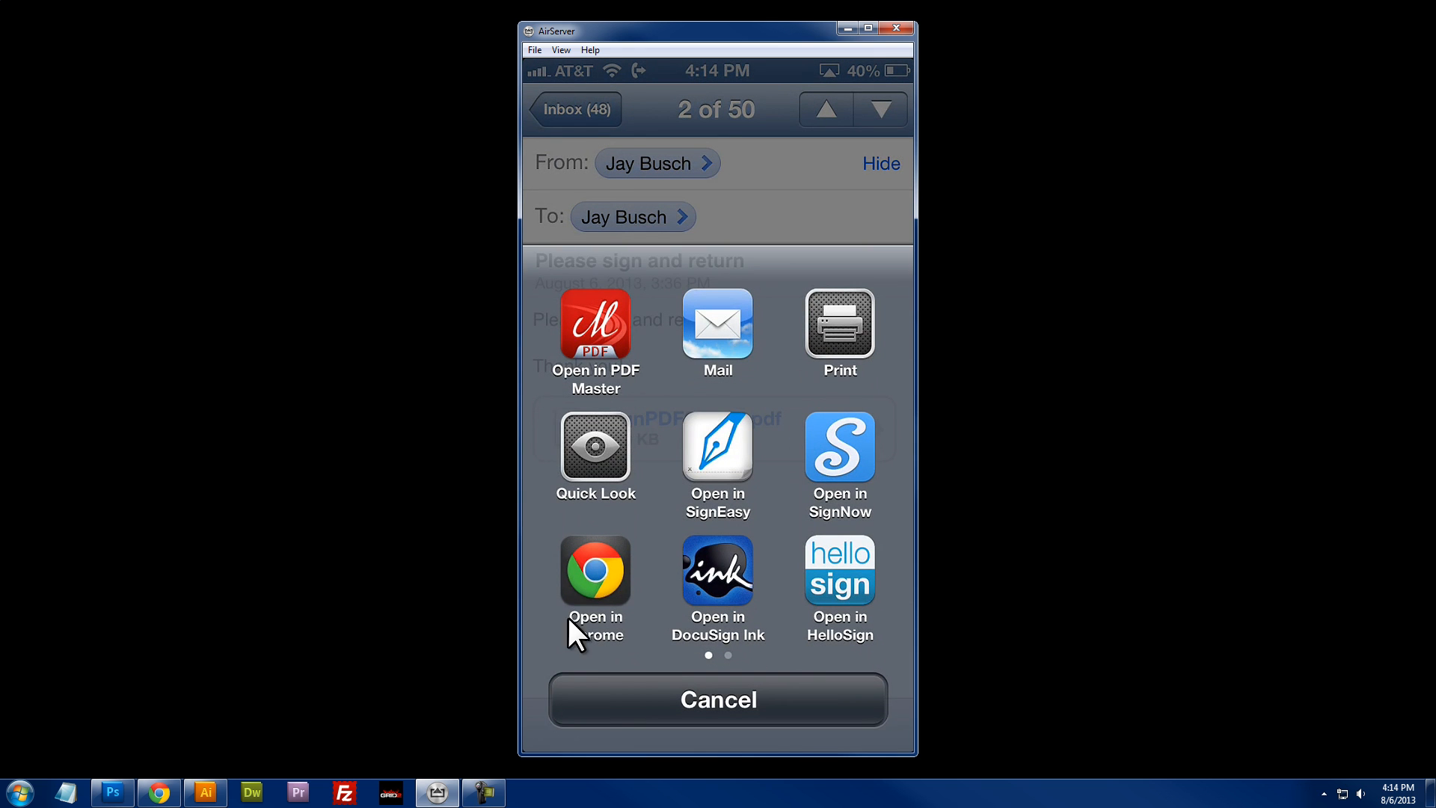
{"action": "mouse_move", "coordinate": [568, 685]}
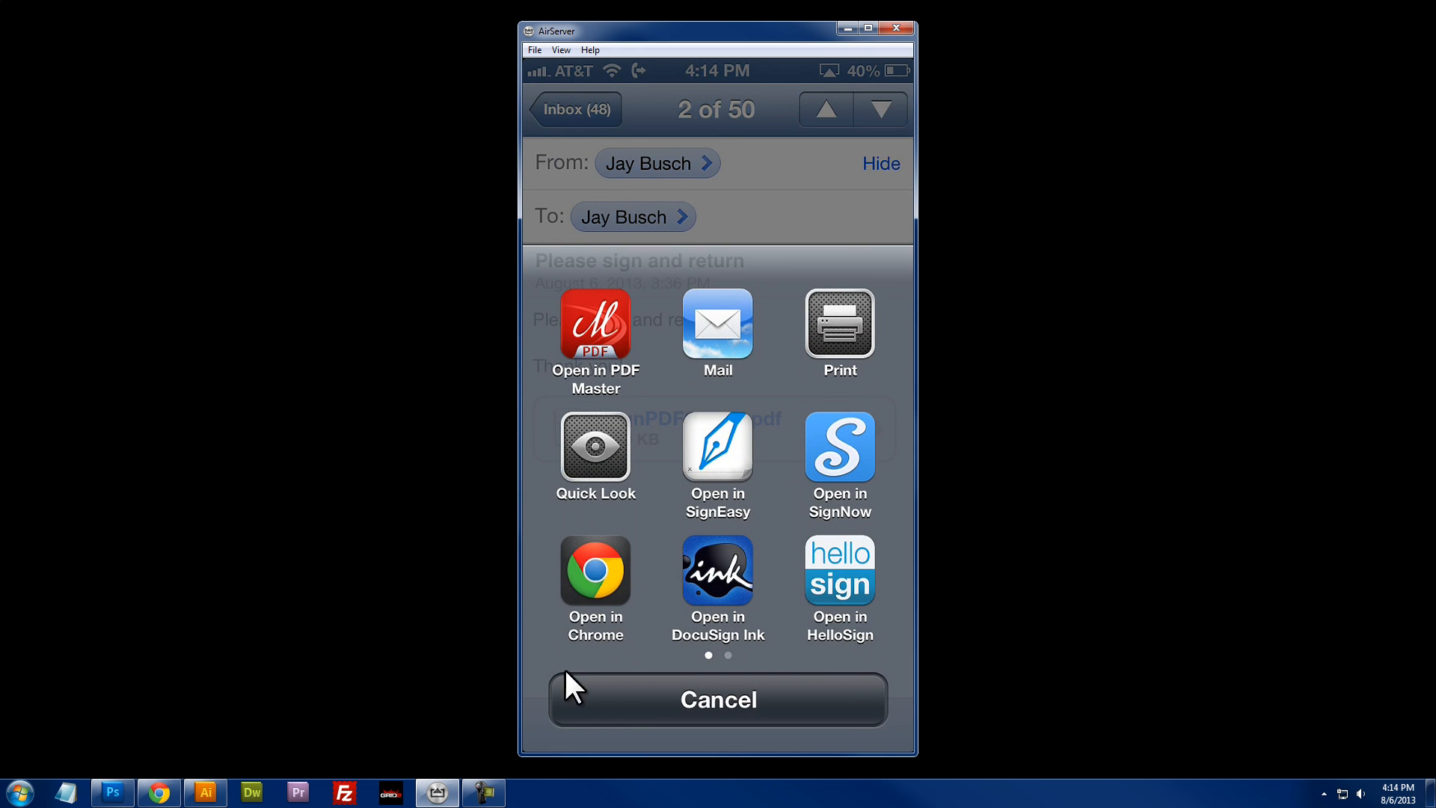
{"action": "mouse_move", "coordinate": [868, 305]}
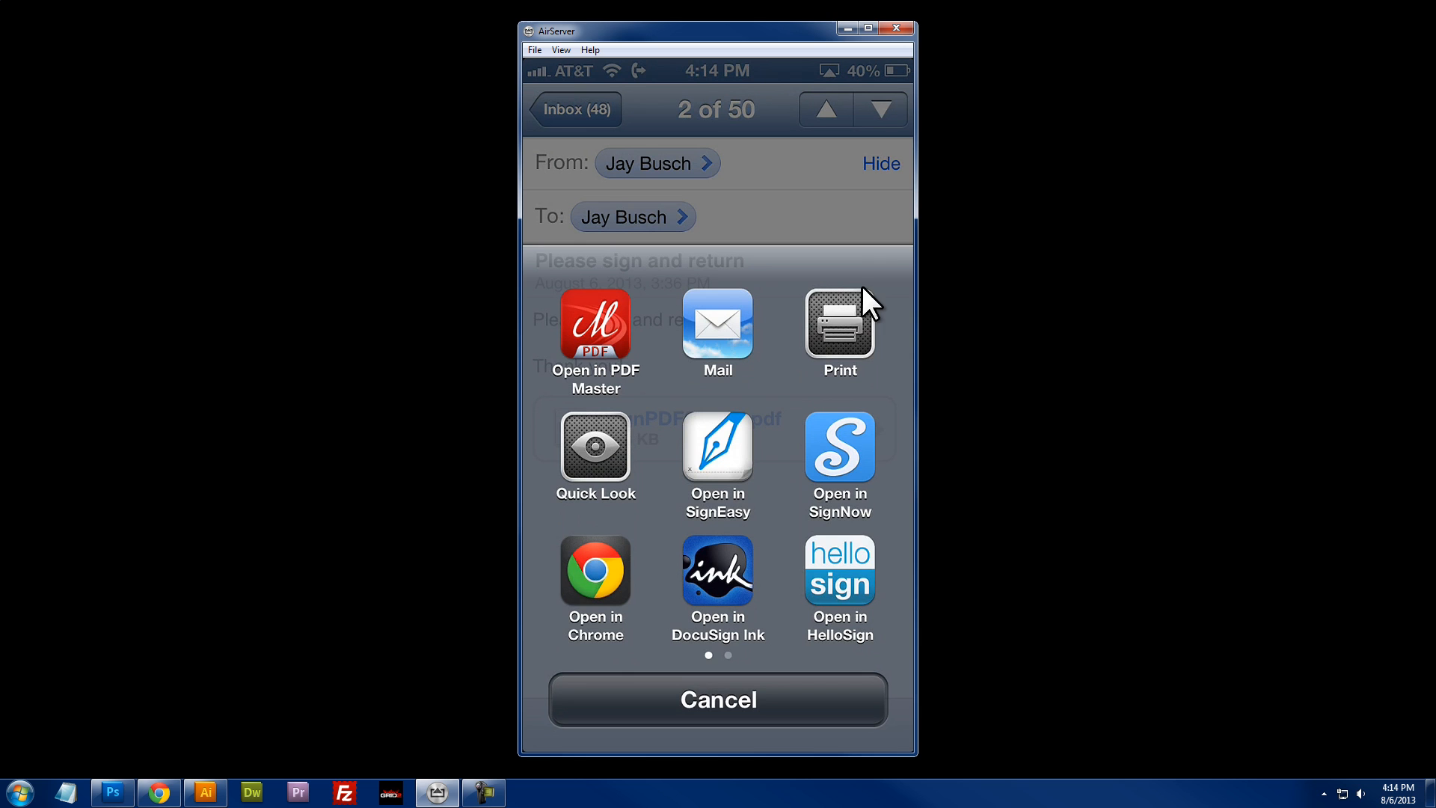
{"action": "mouse_move", "coordinate": [596, 669]}
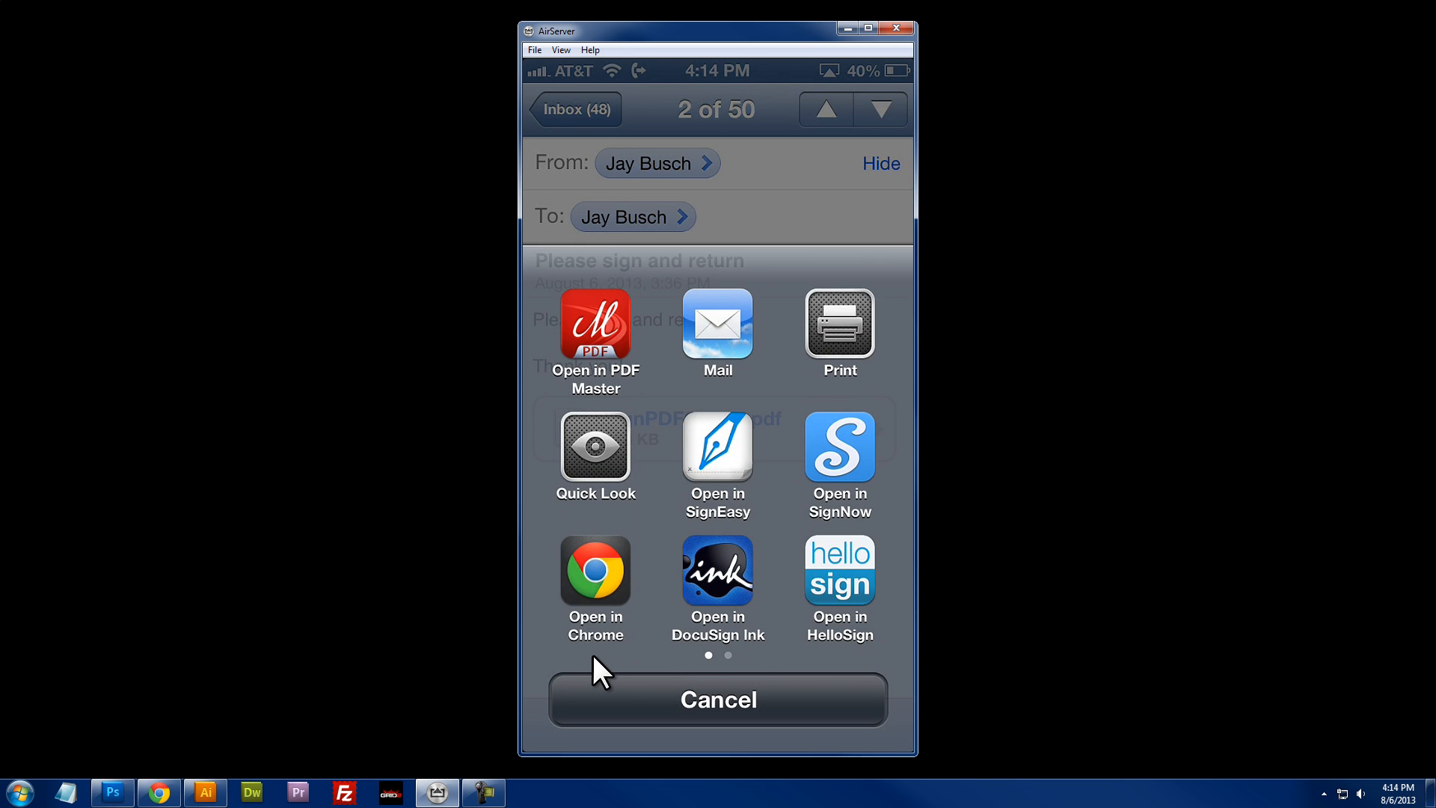
{"action": "mouse_move", "coordinate": [733, 465]}
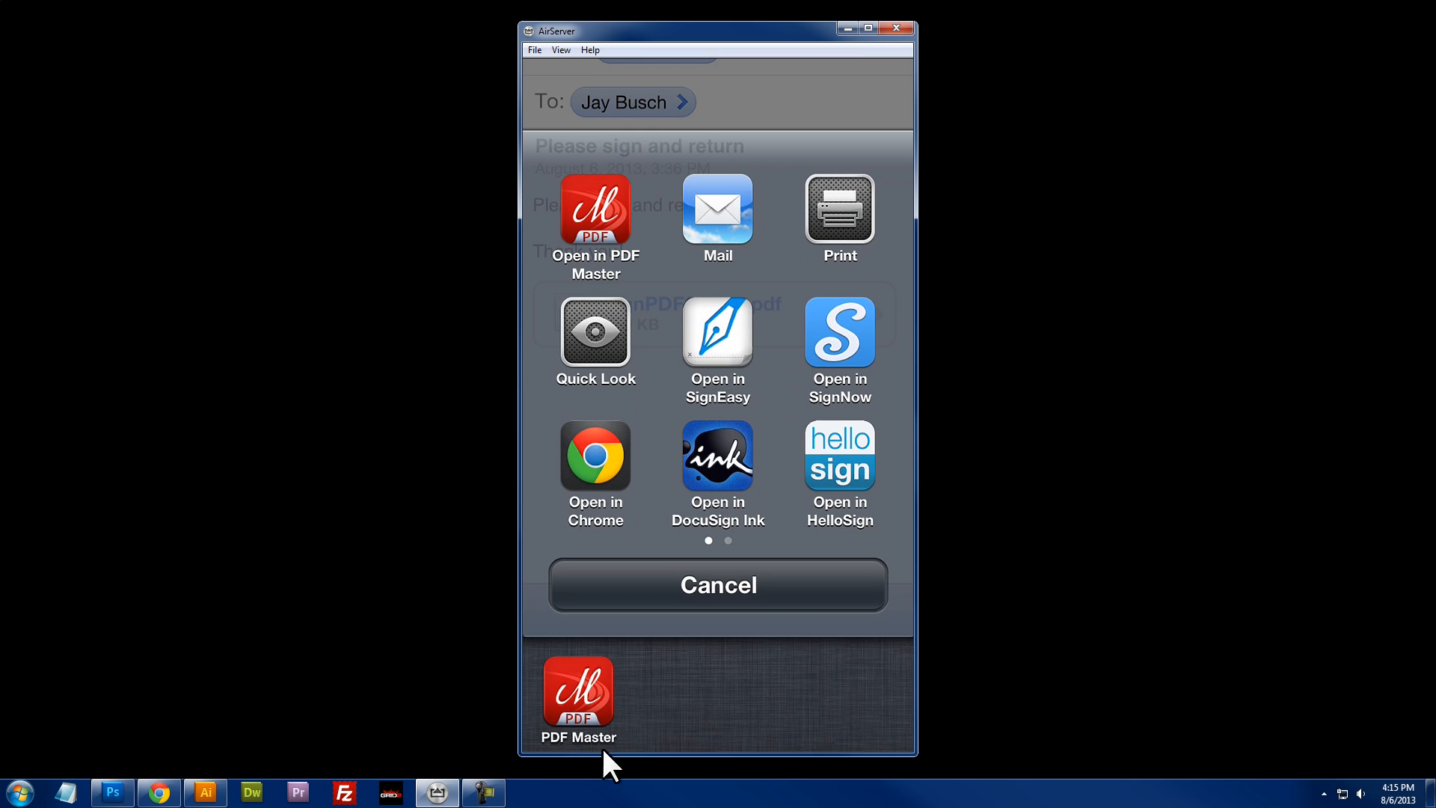
{"action": "mouse_move", "coordinate": [545, 682]}
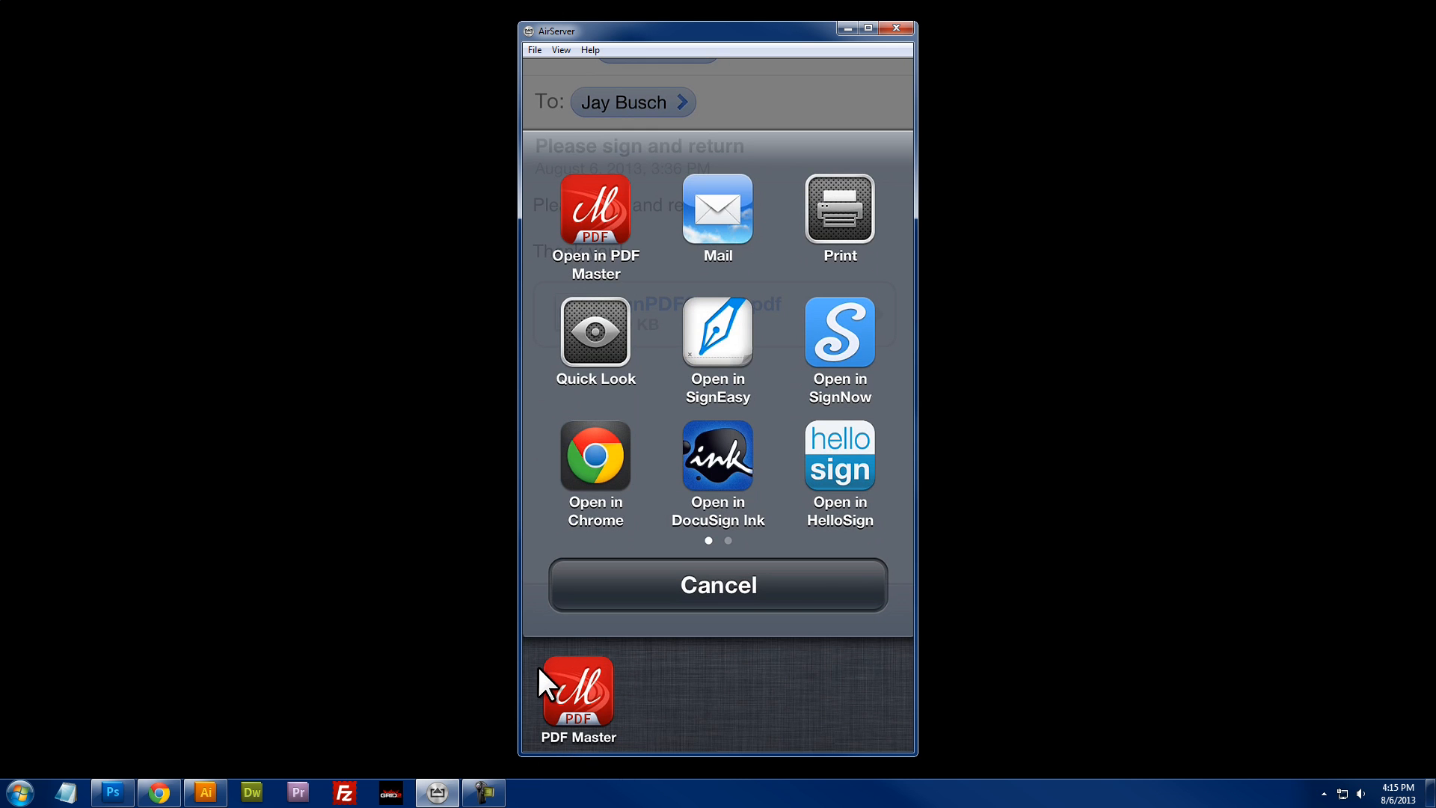
{"action": "mouse_move", "coordinate": [589, 737]}
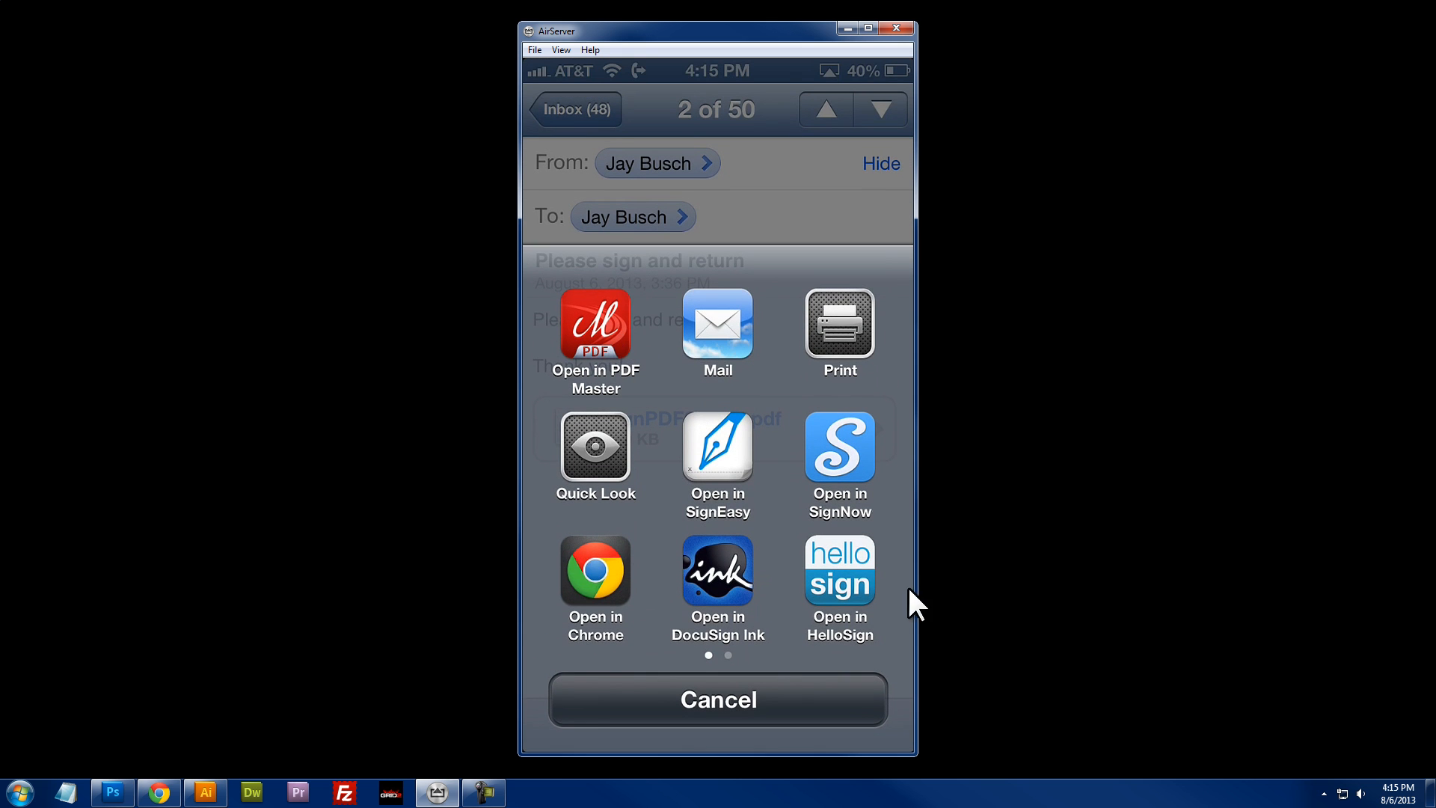
{"action": "mouse_move", "coordinate": [593, 341]}
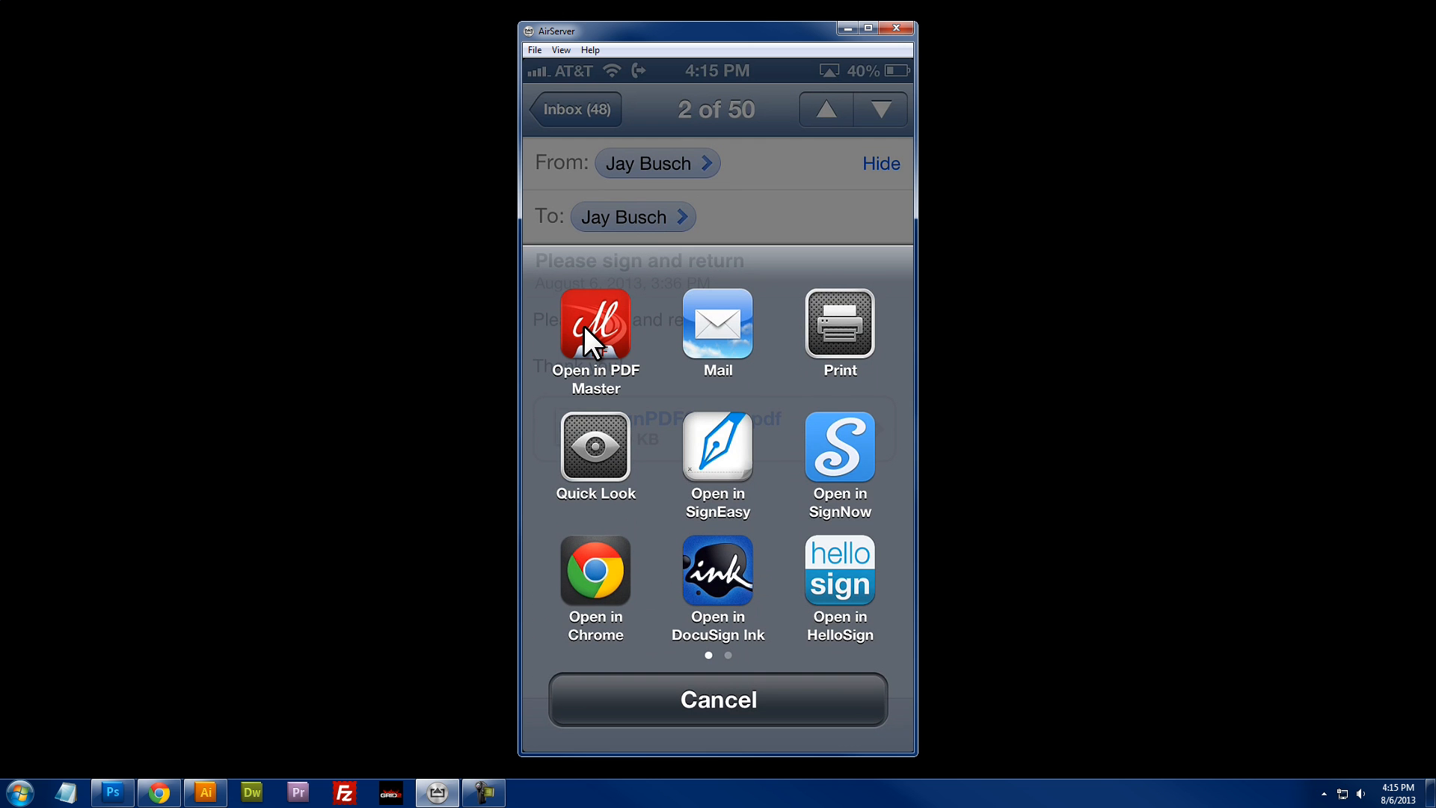
Open signPDF2 copy.pdf in PDF Master and show the annotation toolbar.
{"action": "left_click", "coordinate": [717, 699]}
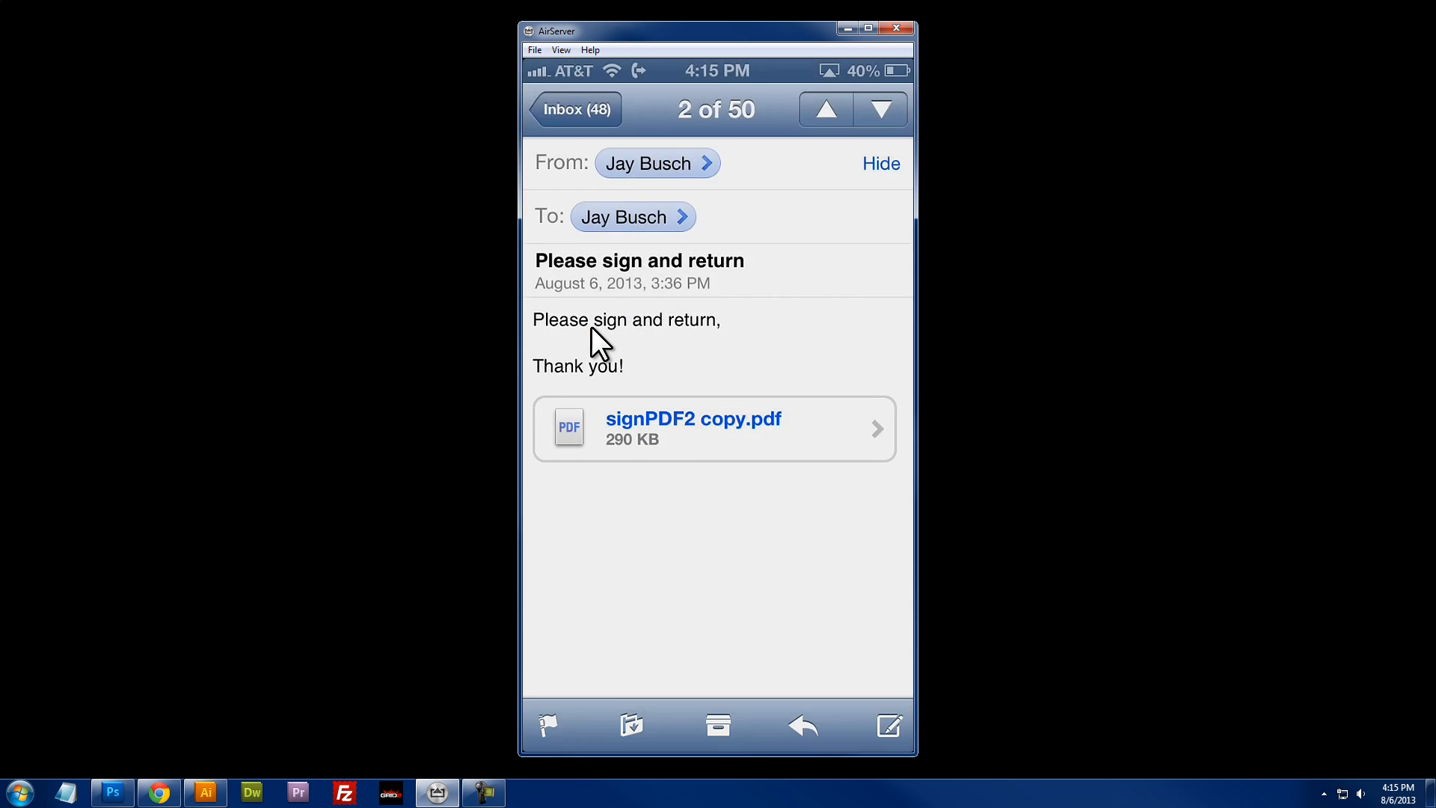
{"action": "left_click", "coordinate": [714, 428]}
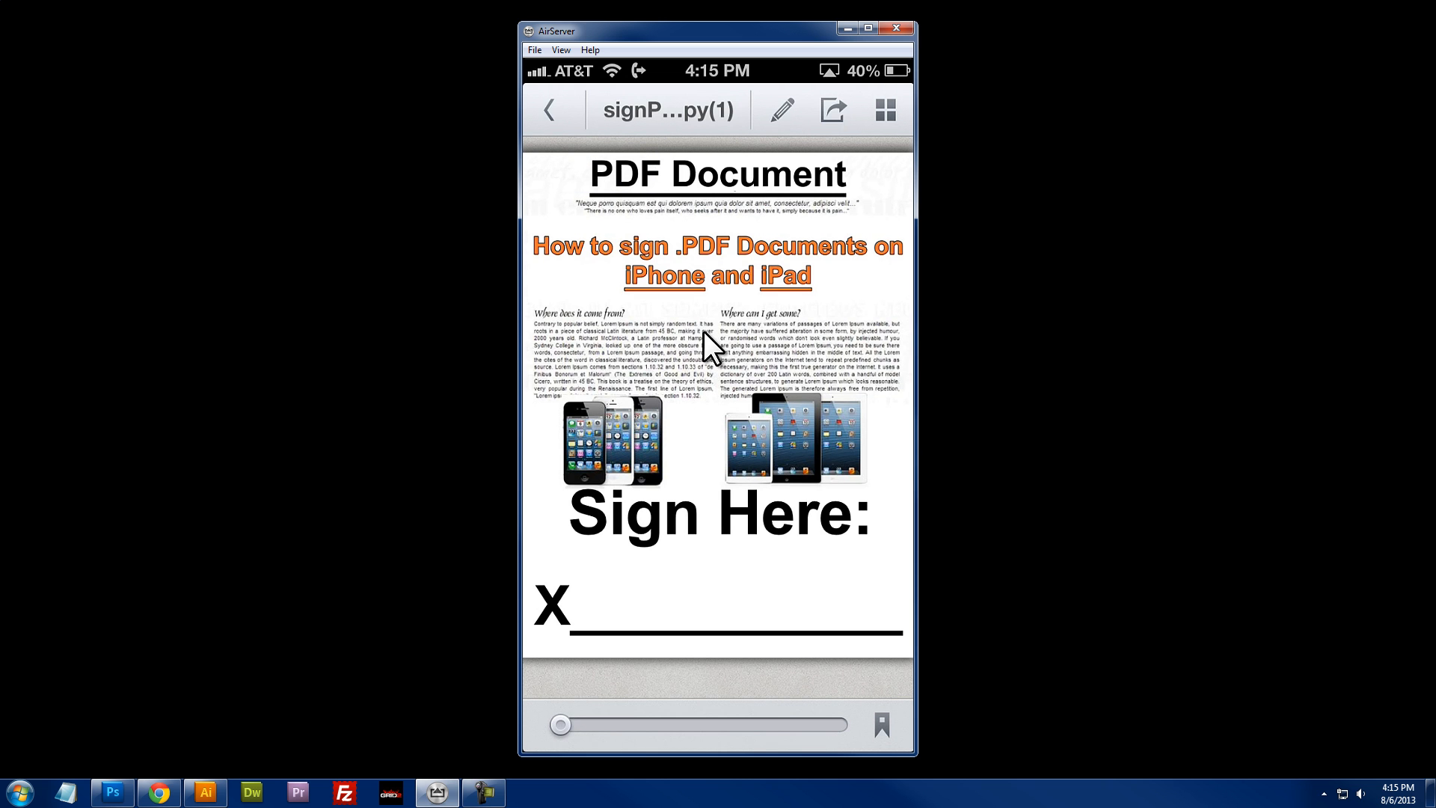
{"action": "mouse_move", "coordinate": [783, 123]}
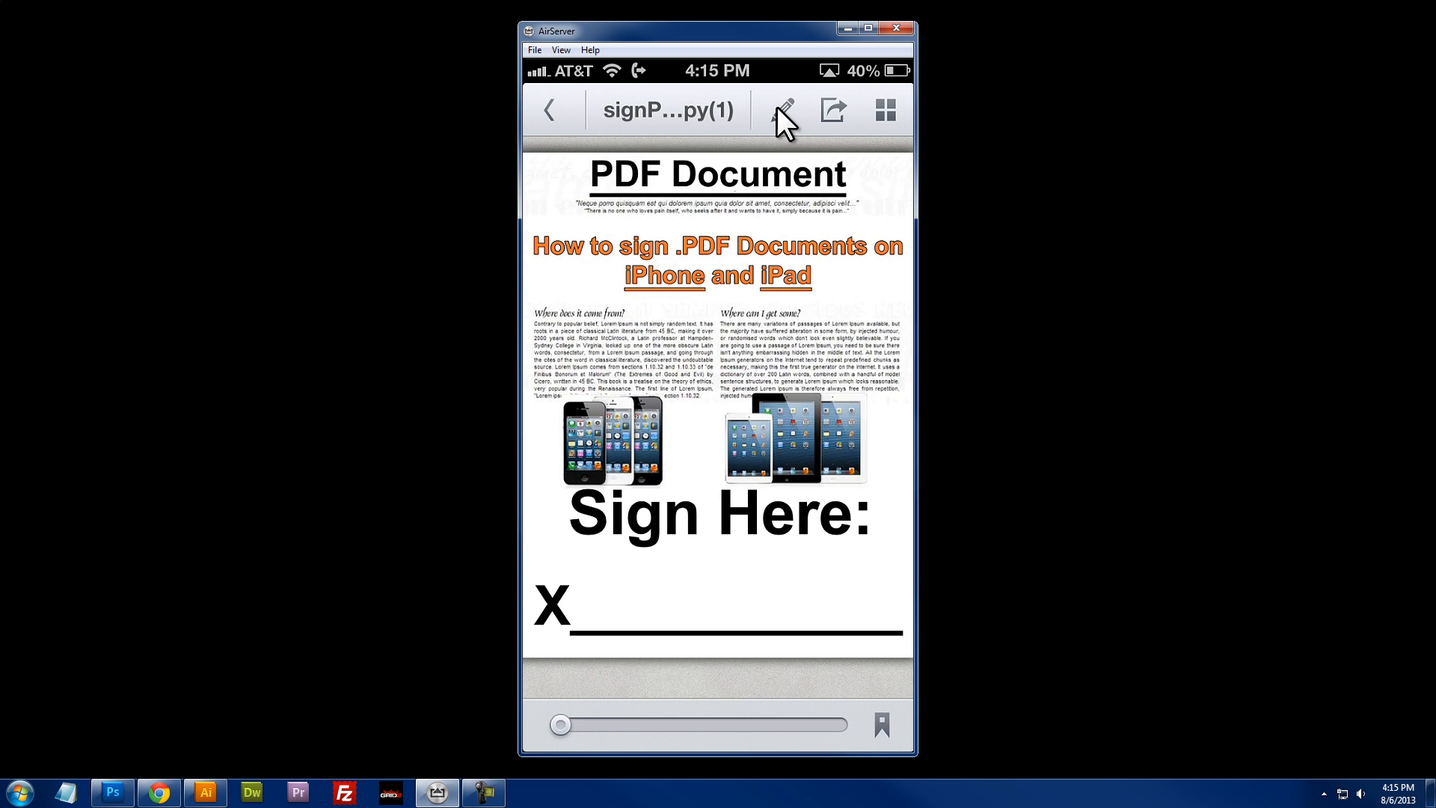
{"action": "mouse_move", "coordinate": [784, 133]}
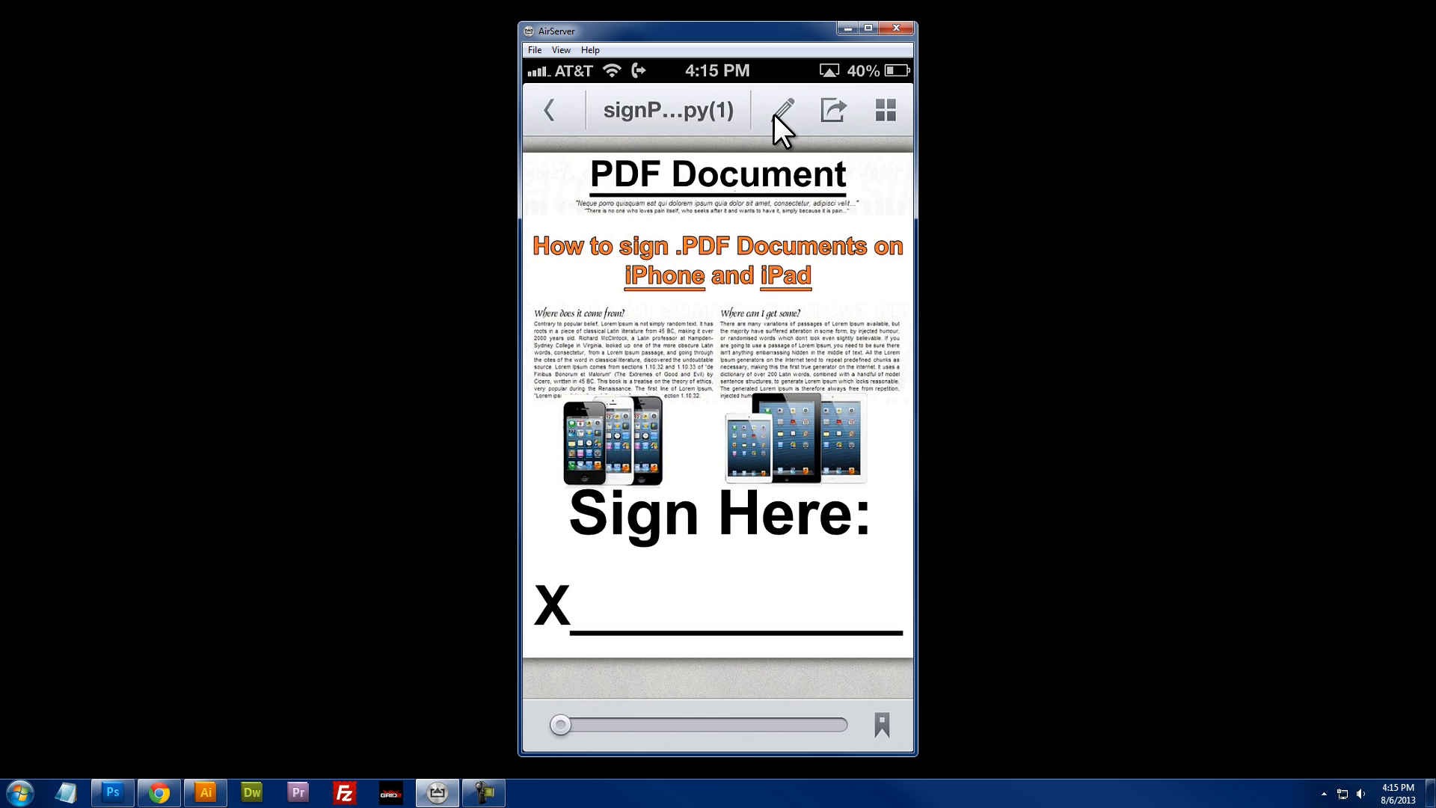
{"action": "left_click", "coordinate": [780, 110]}
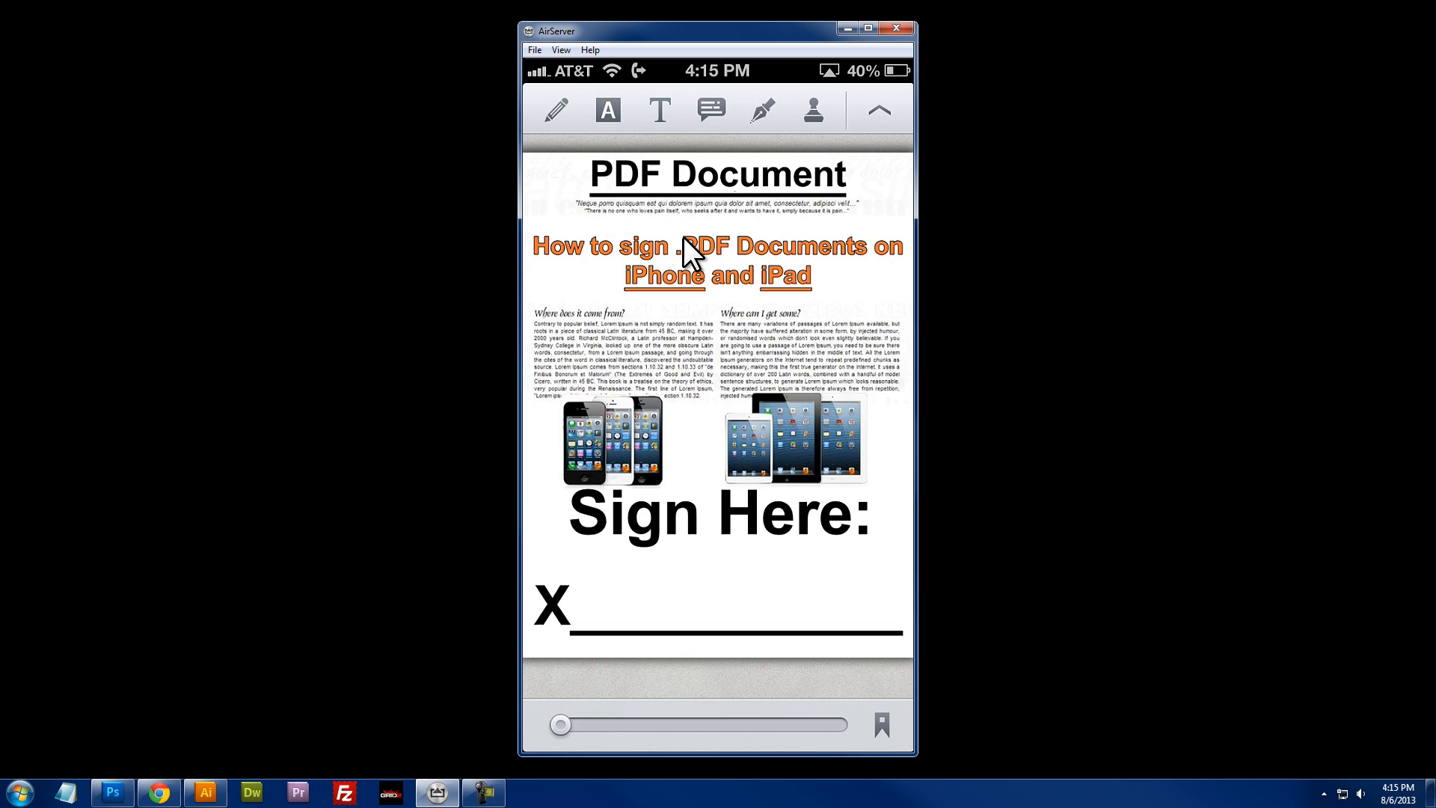
{"action": "mouse_move", "coordinate": [567, 147]}
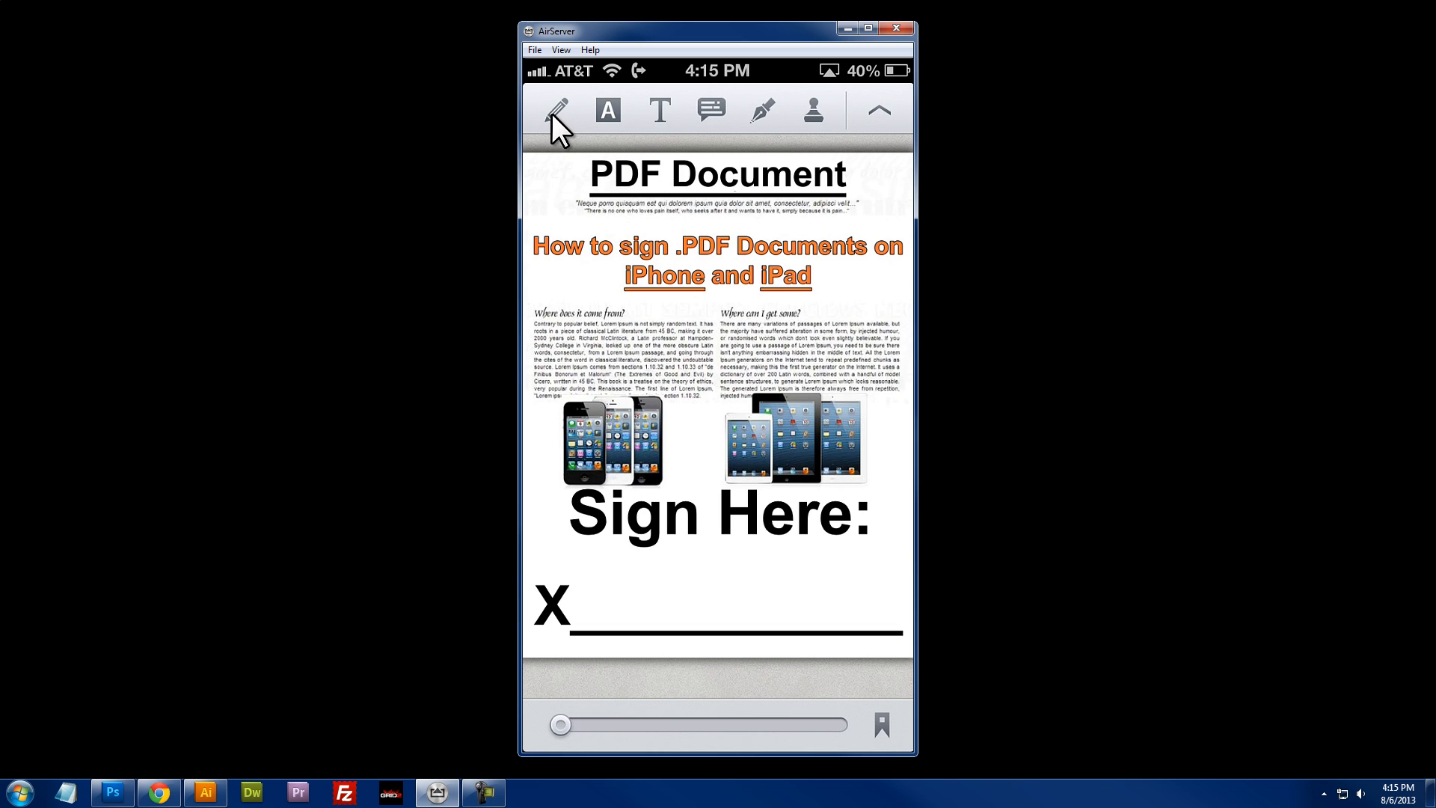
{"action": "mouse_move", "coordinate": [551, 123]}
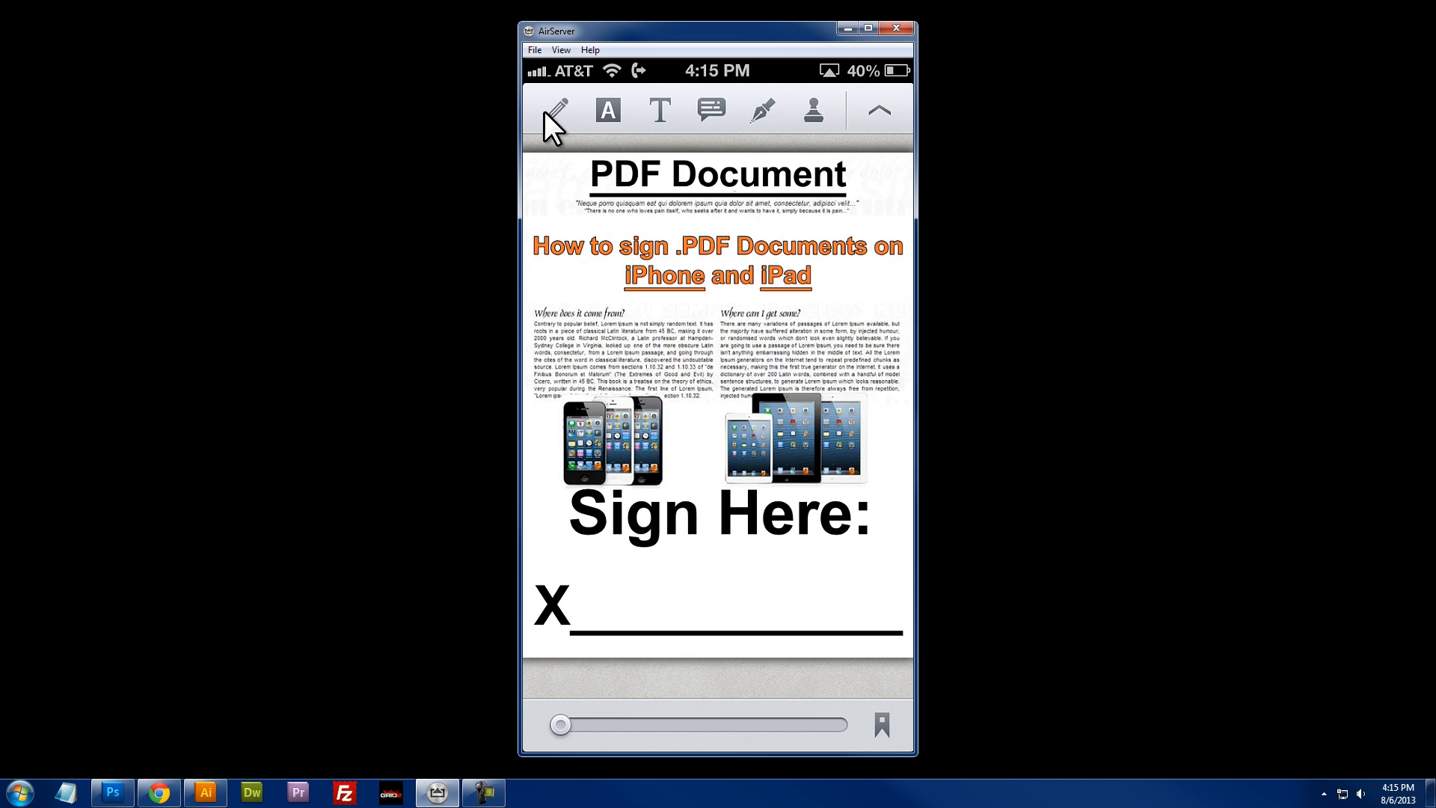
{"action": "mouse_move", "coordinate": [553, 124]}
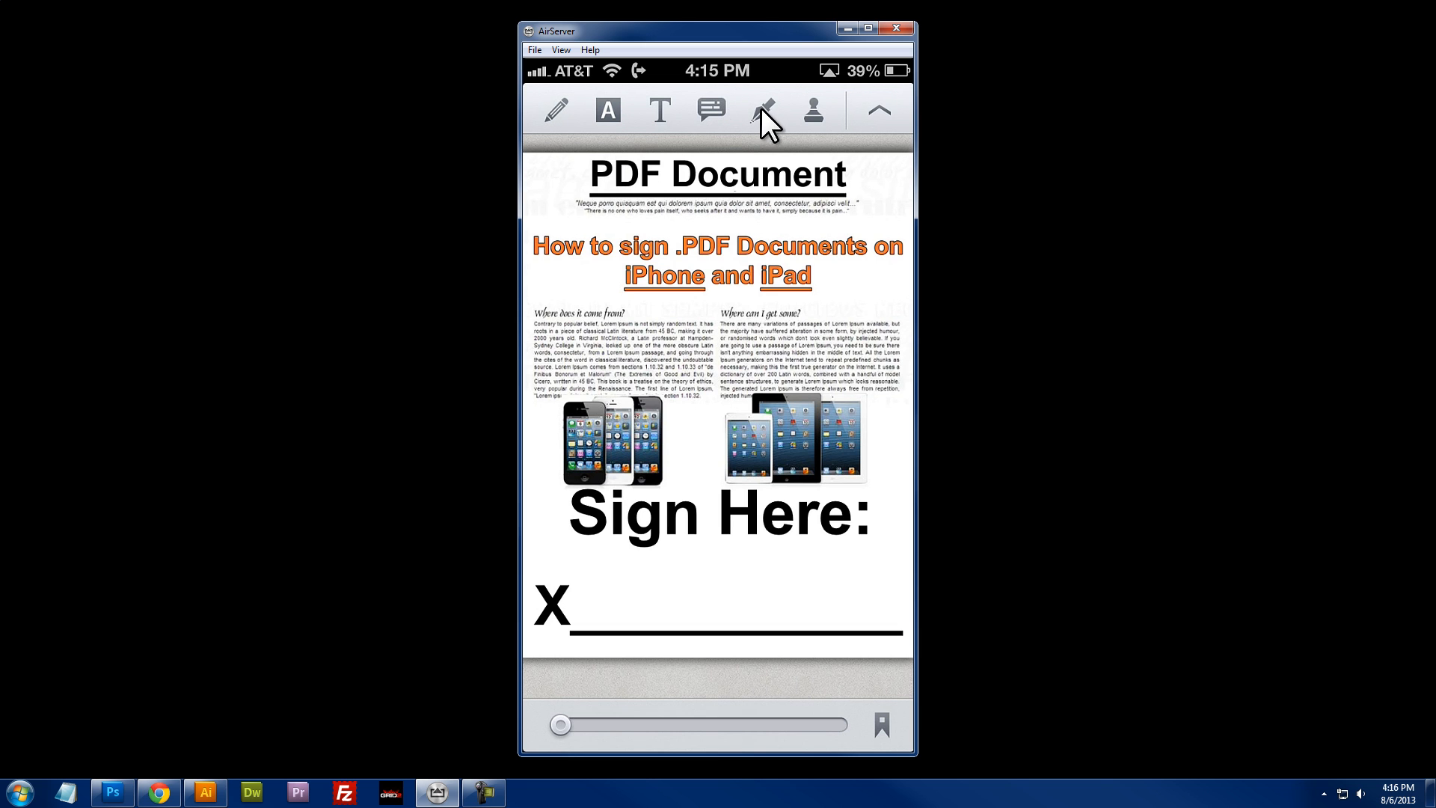
{"action": "mouse_move", "coordinate": [763, 136]}
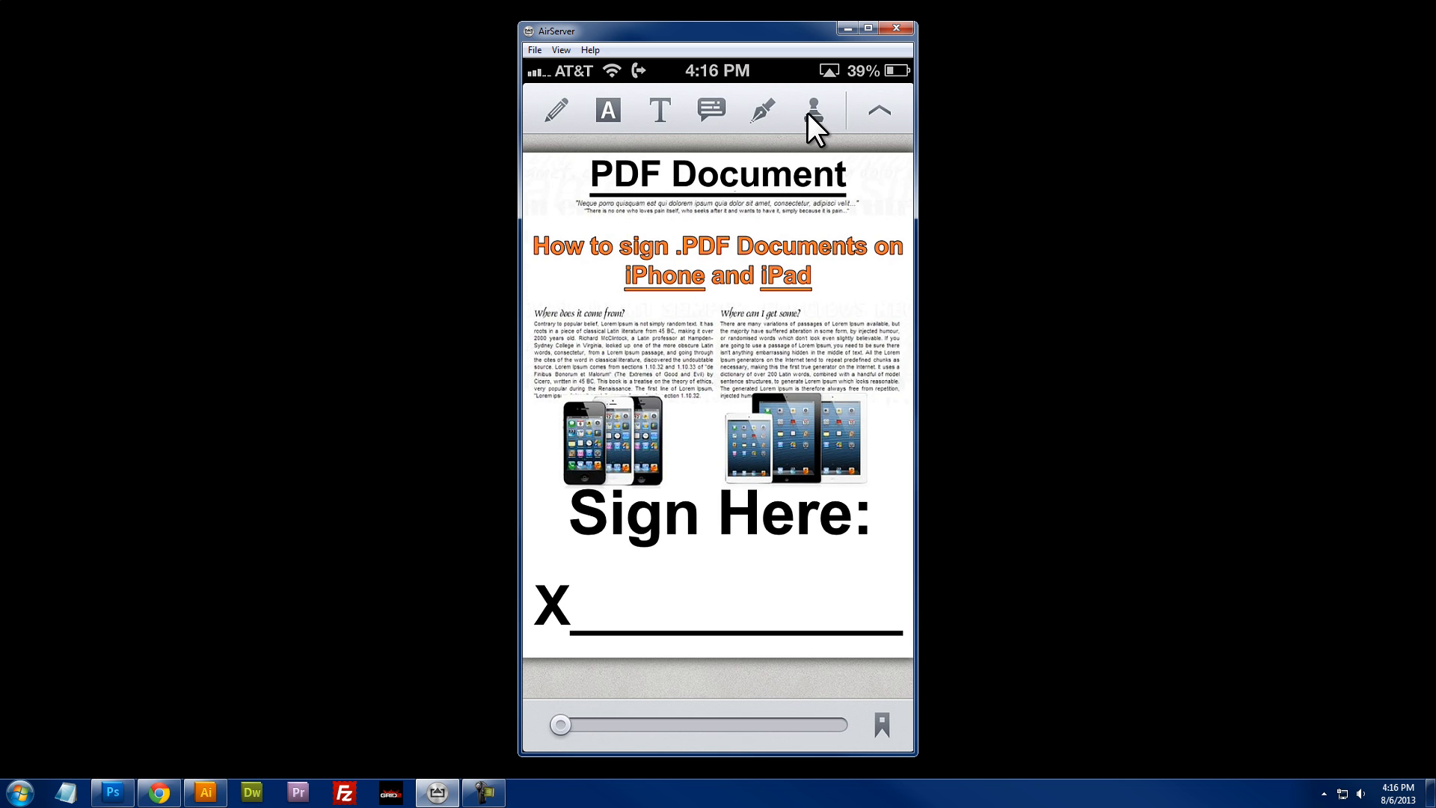
{"action": "mouse_move", "coordinate": [776, 126]}
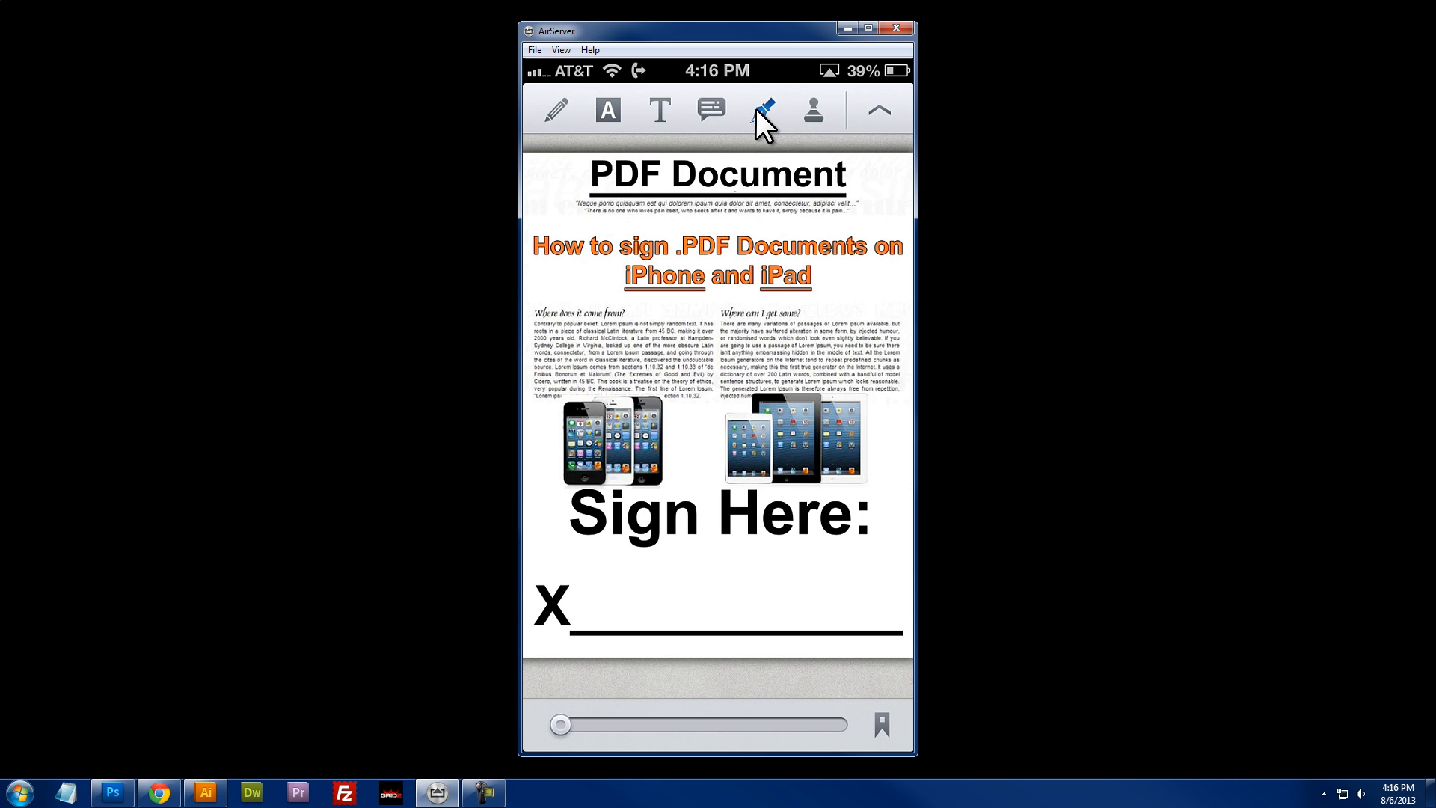
{"action": "mouse_move", "coordinate": [590, 623]}
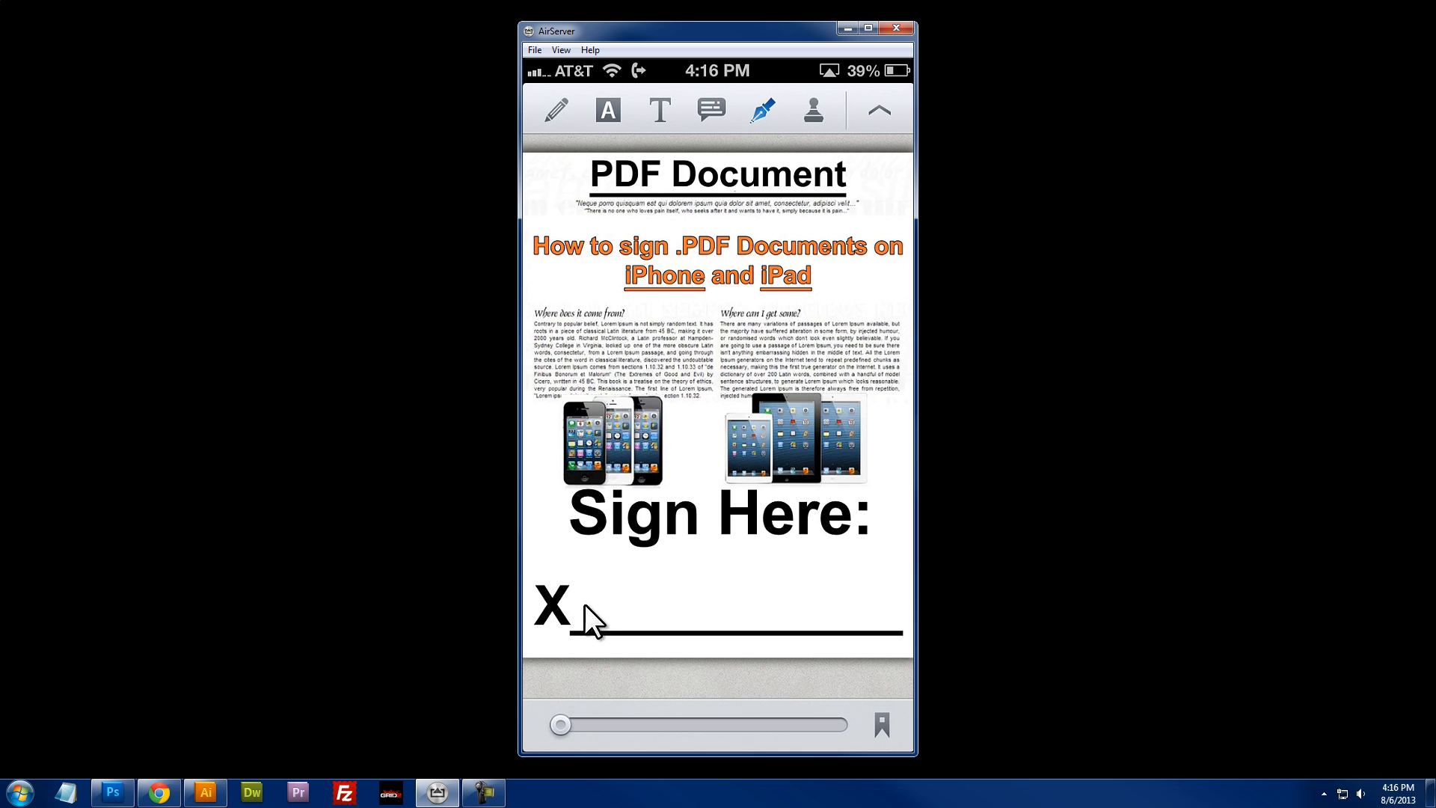
{"action": "mouse_move", "coordinate": [598, 625]}
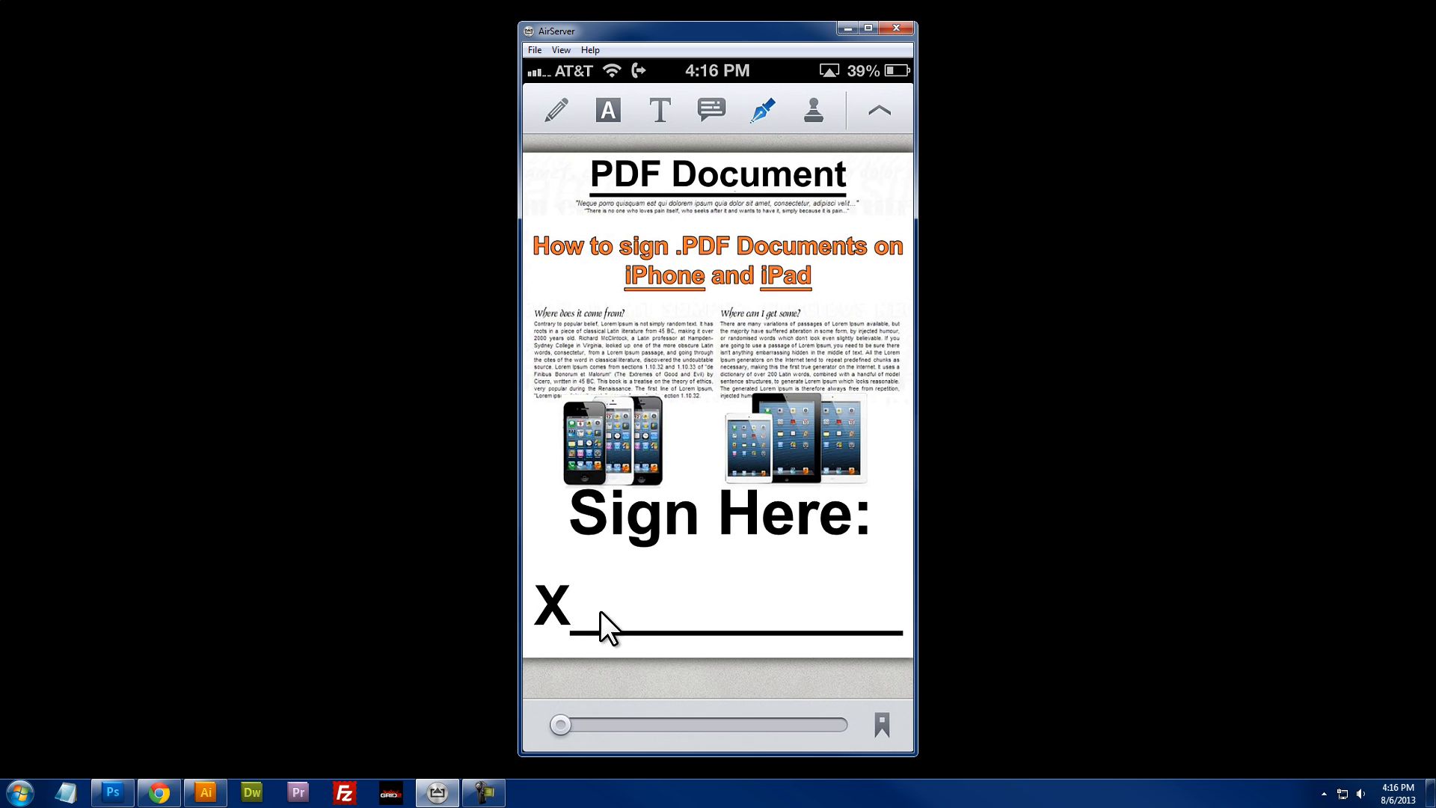
Redraw the saved signature and place it on the Sign Here X line.
{"action": "left_click", "coordinate": [596, 632]}
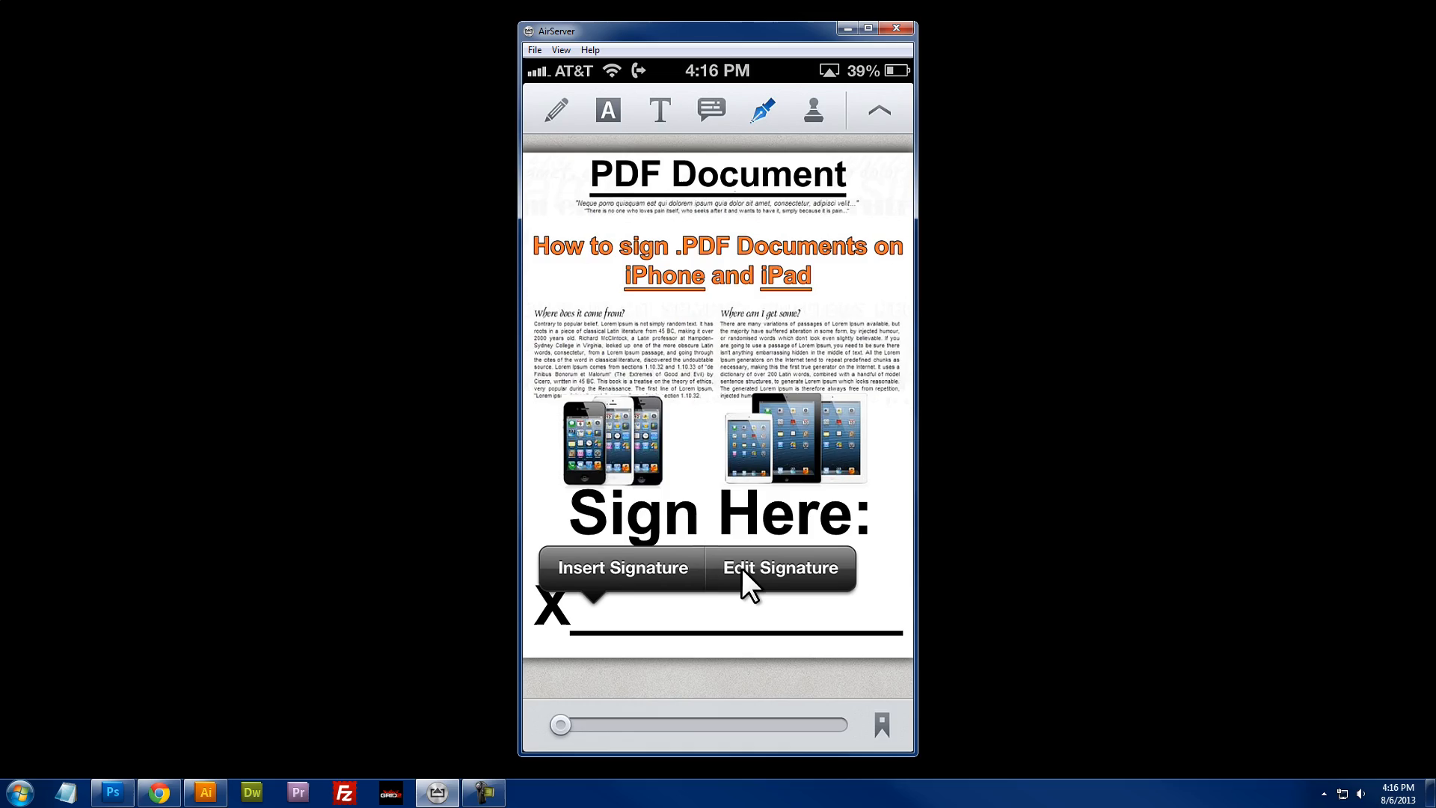
{"action": "left_click", "coordinate": [779, 566]}
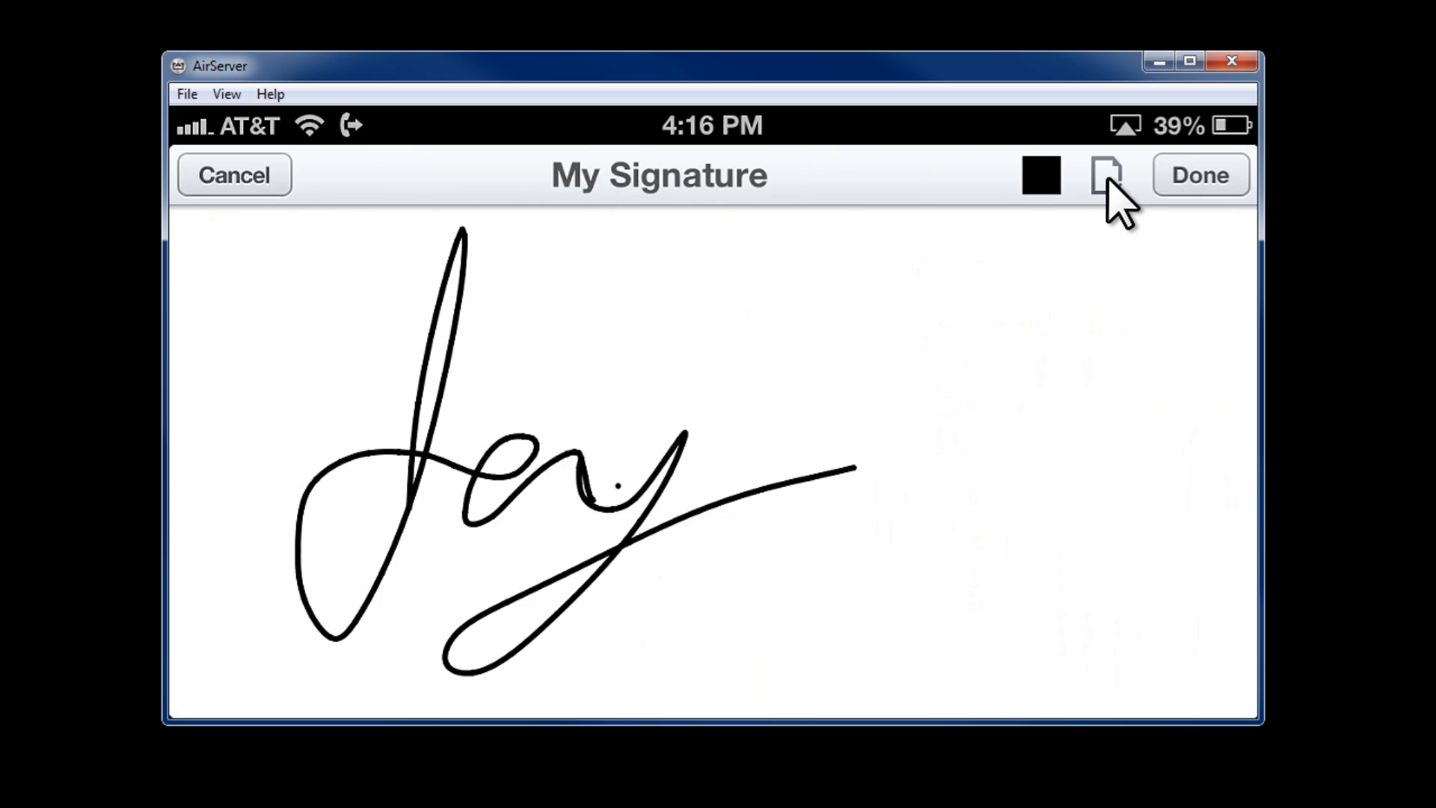
{"action": "left_click", "coordinate": [1106, 175]}
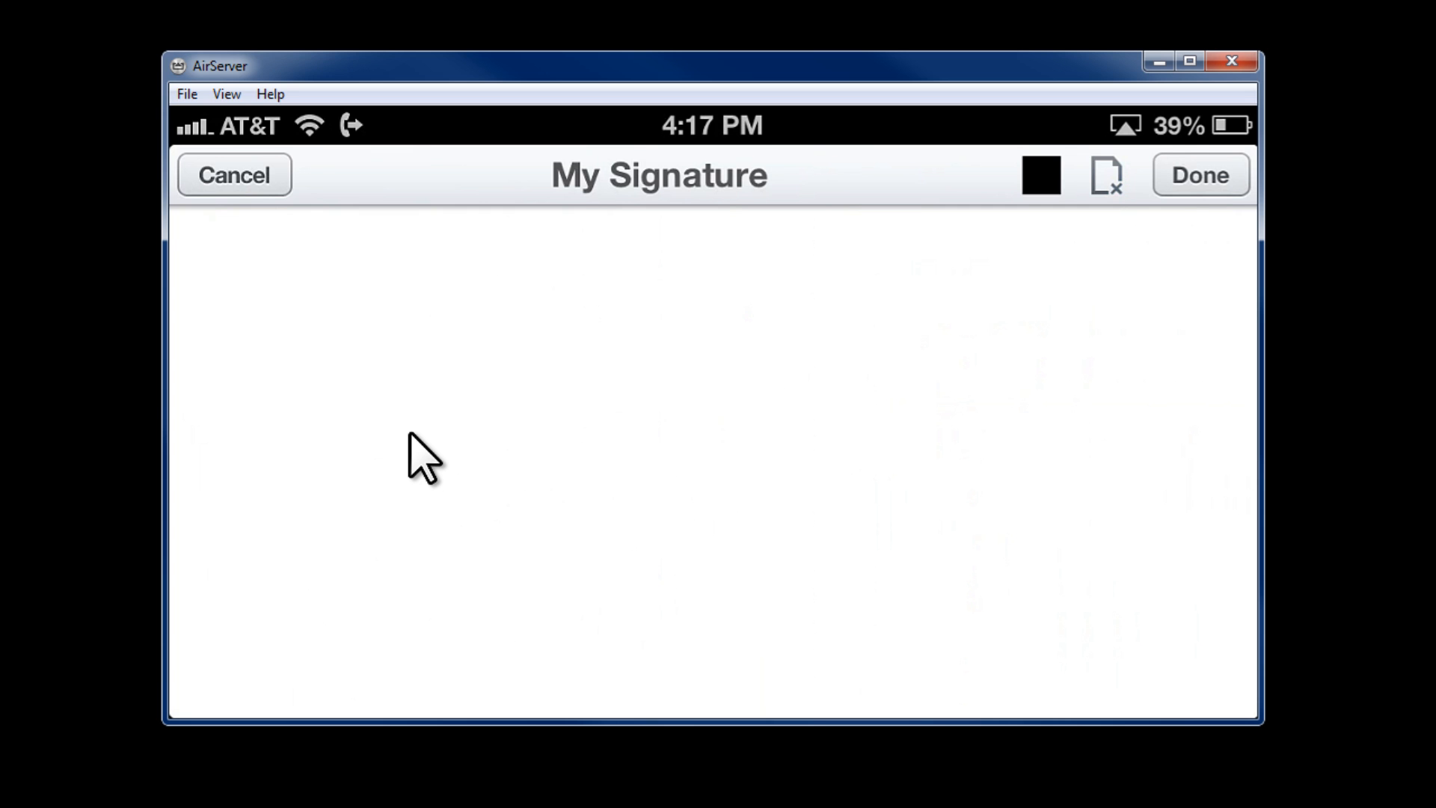
{"action": "left_click_drag", "start_coordinate": [426, 284], "coordinate": [788, 398]}
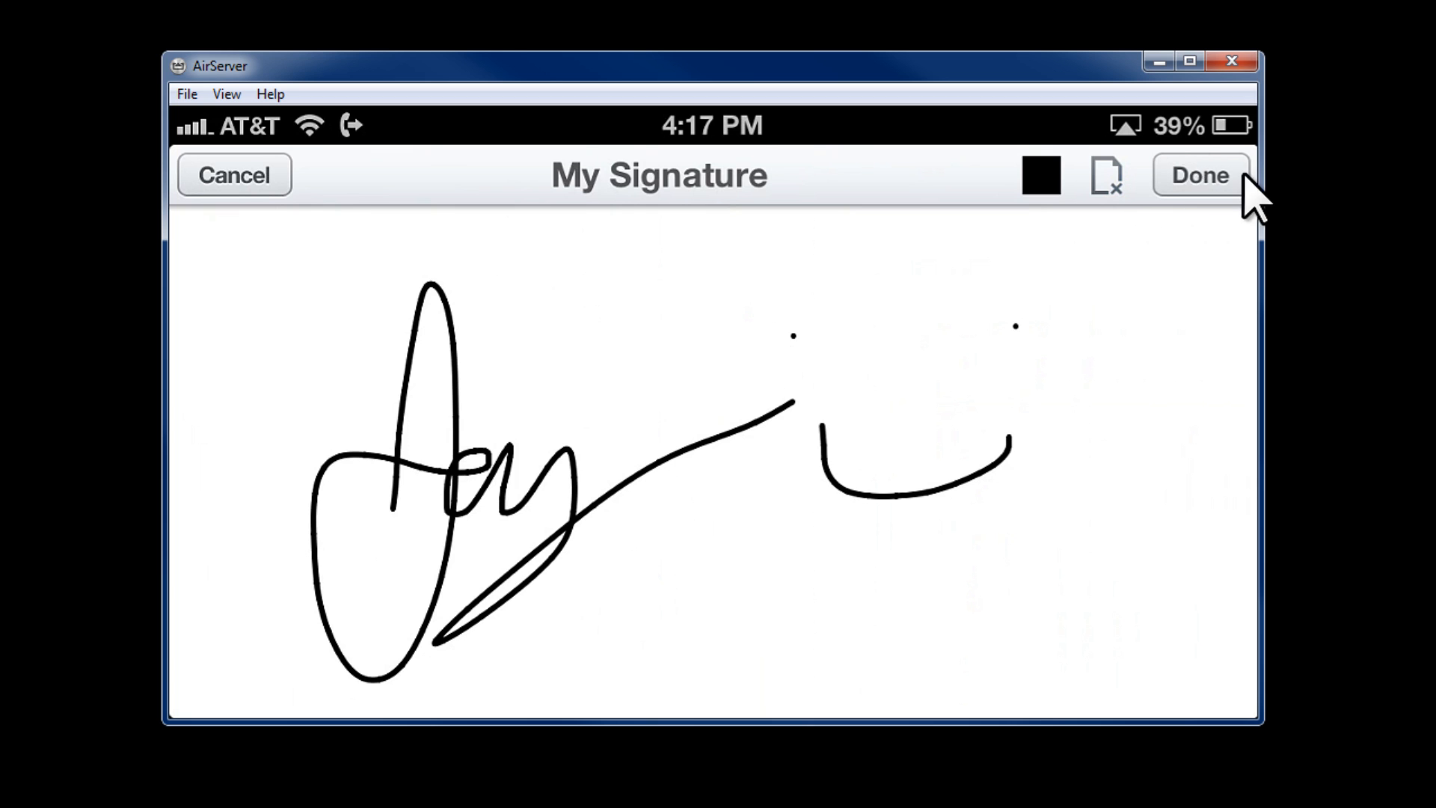
{"action": "left_click", "coordinate": [1199, 175]}
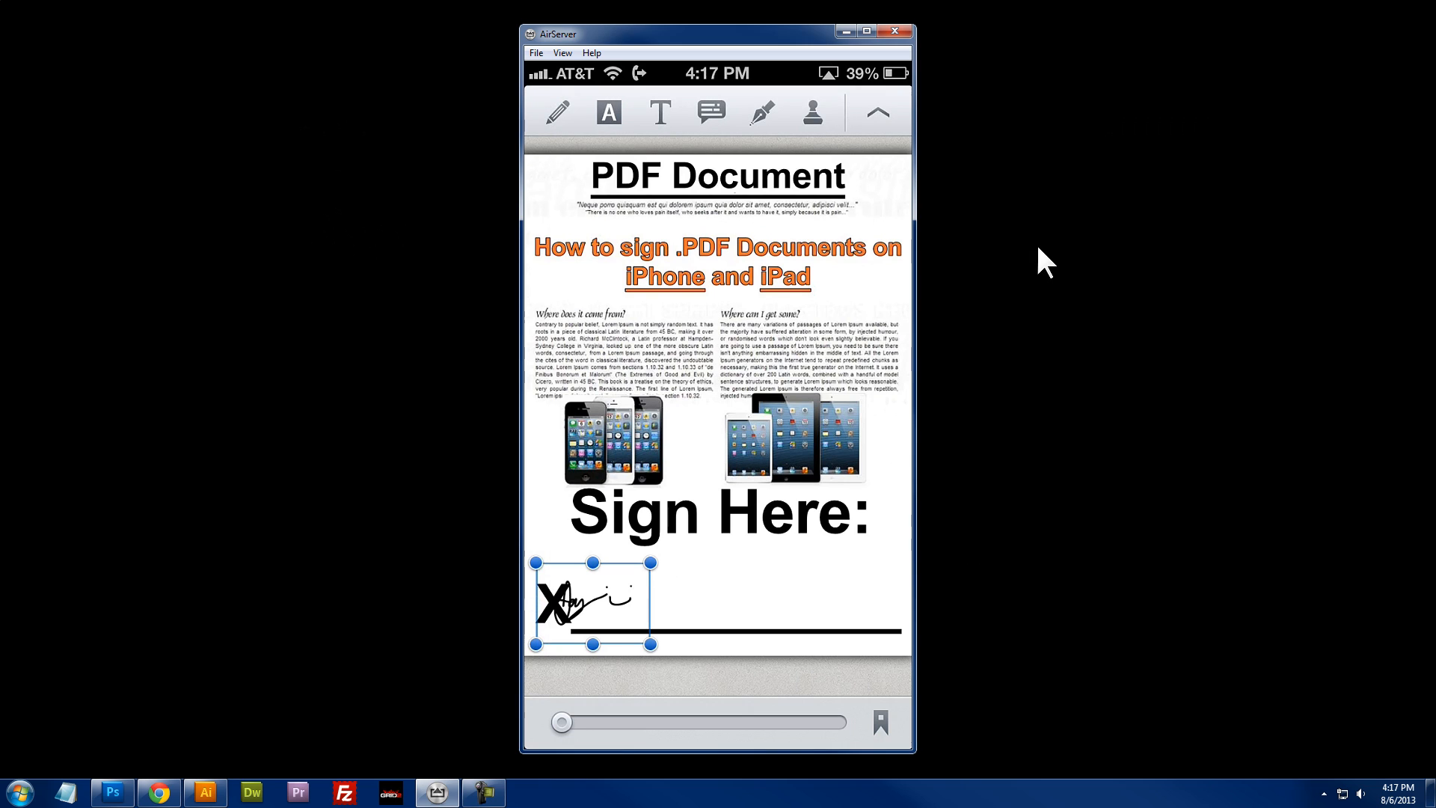
{"action": "mouse_move", "coordinate": [877, 437]}
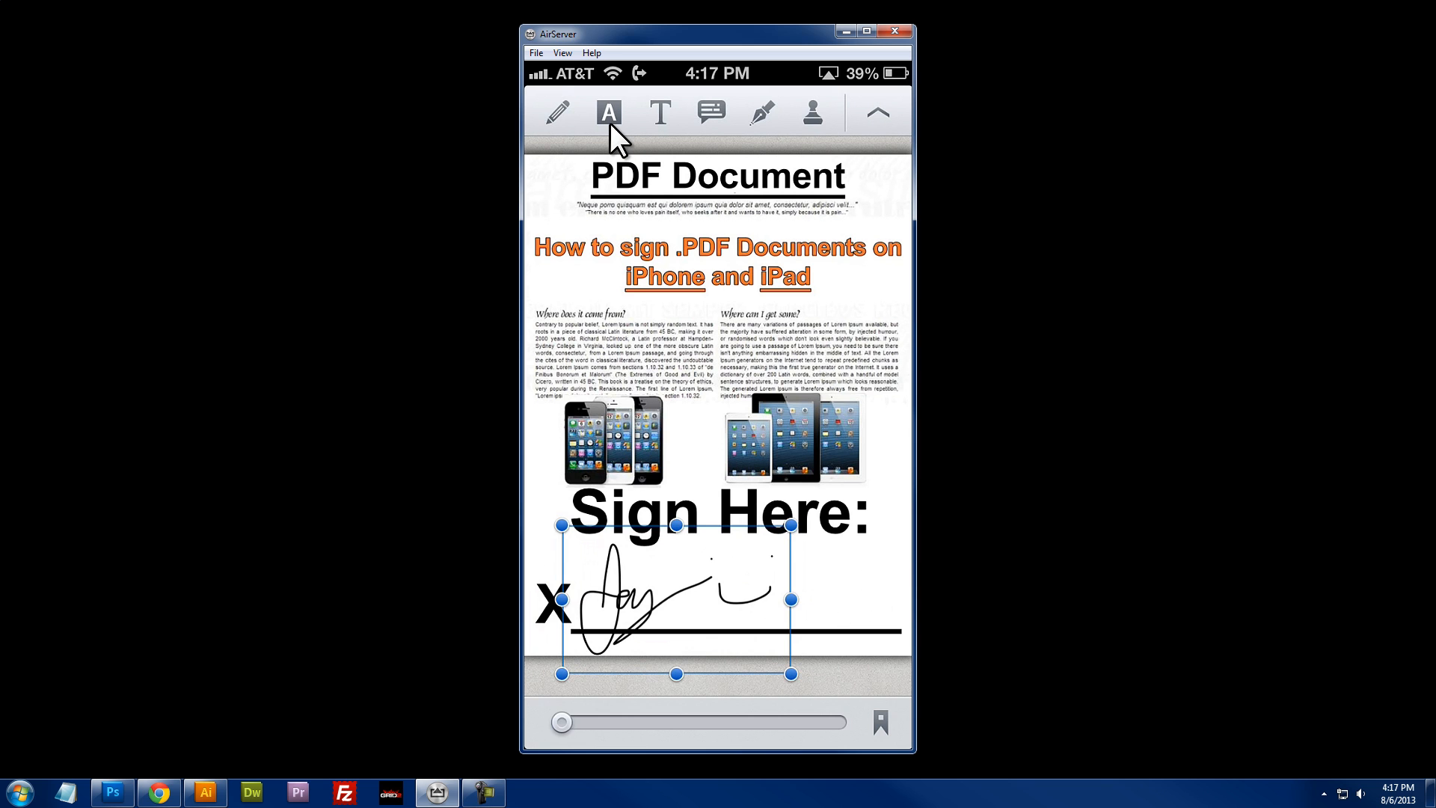
Bring up the text markup tools in the annotation toolbar.
{"action": "left_click", "coordinate": [608, 112]}
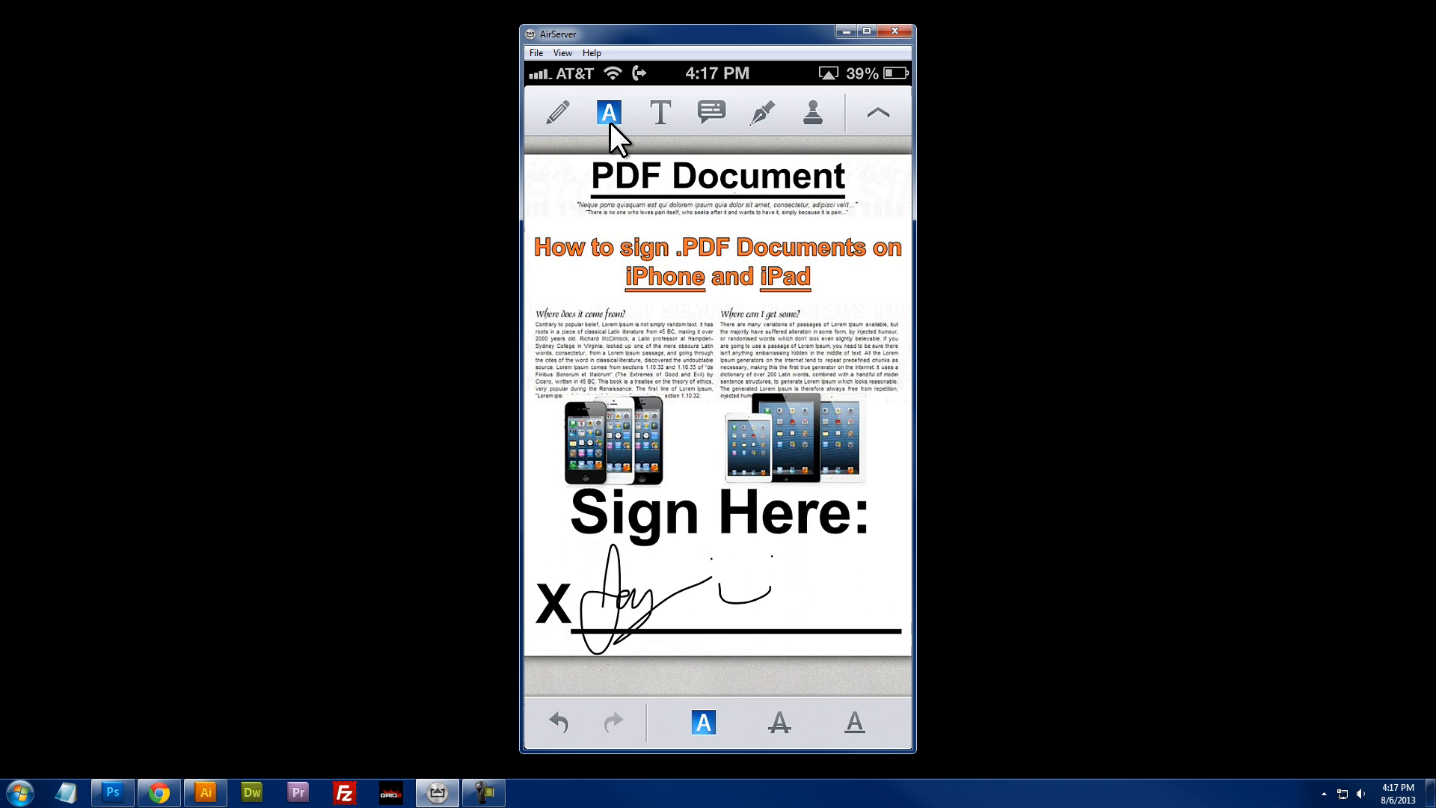
{"action": "mouse_move", "coordinate": [661, 128]}
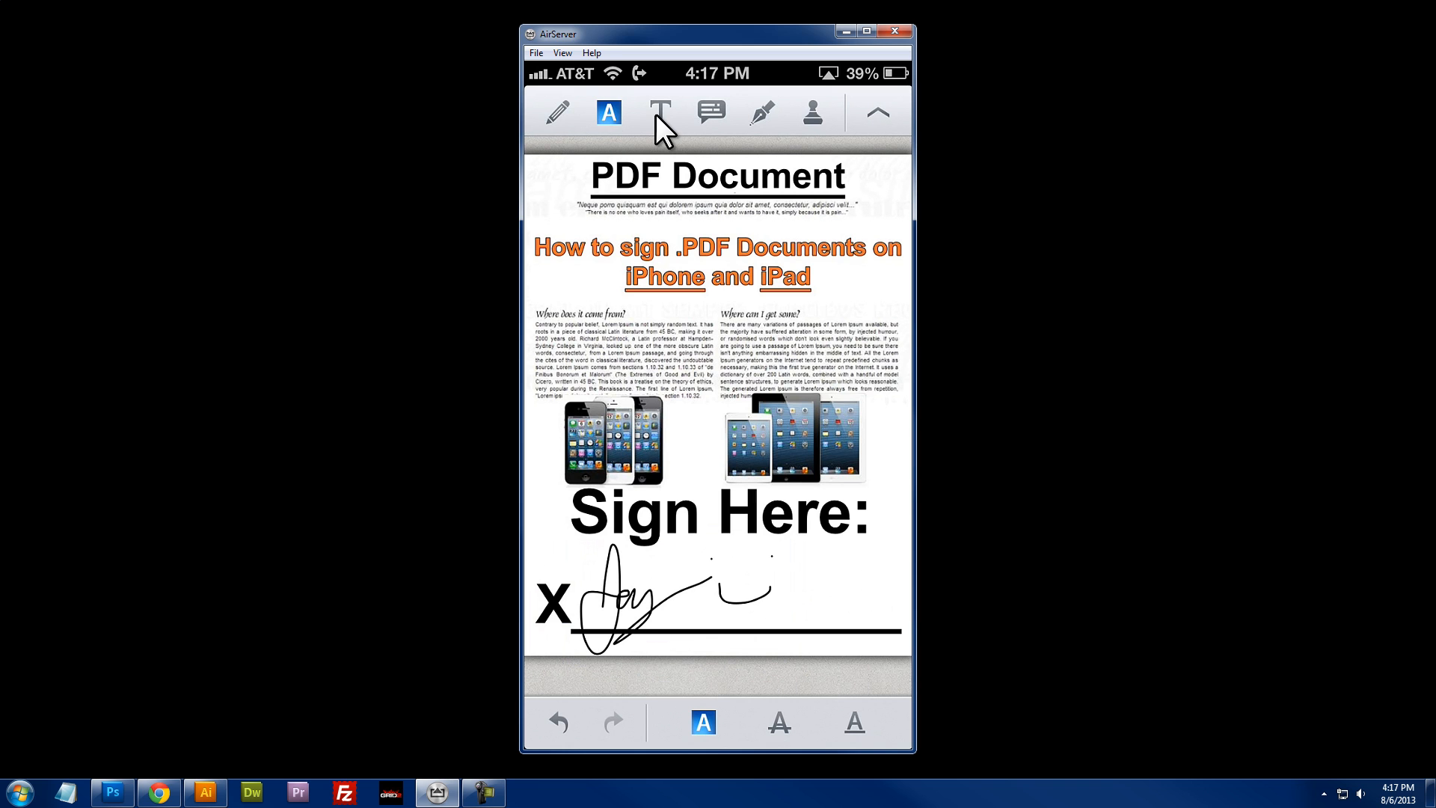
Type the date 8/6/2013 as free text right of the signature.
{"action": "left_click", "coordinate": [660, 111]}
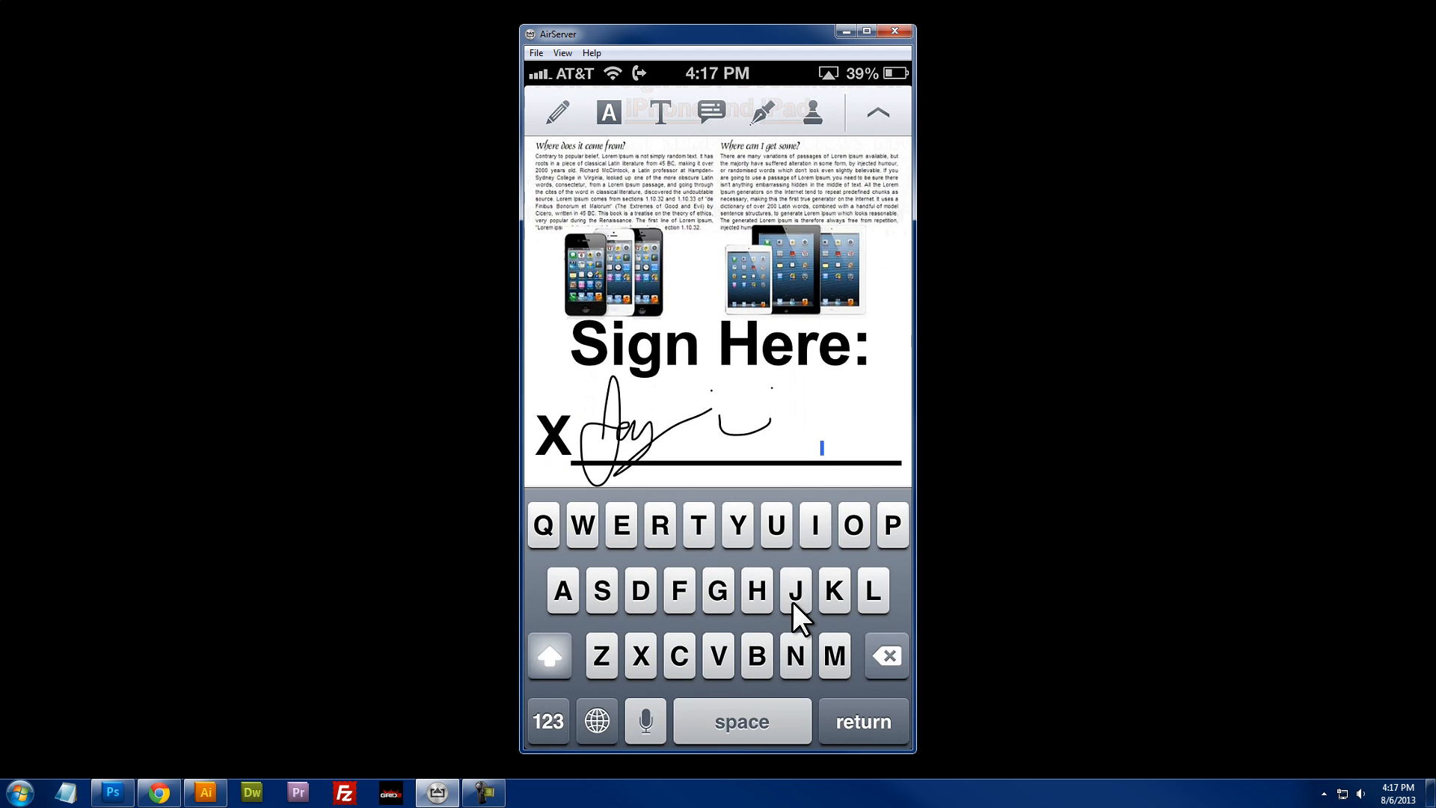
{"action": "left_click", "coordinate": [547, 721]}
{"action": "type", "text": "8"}
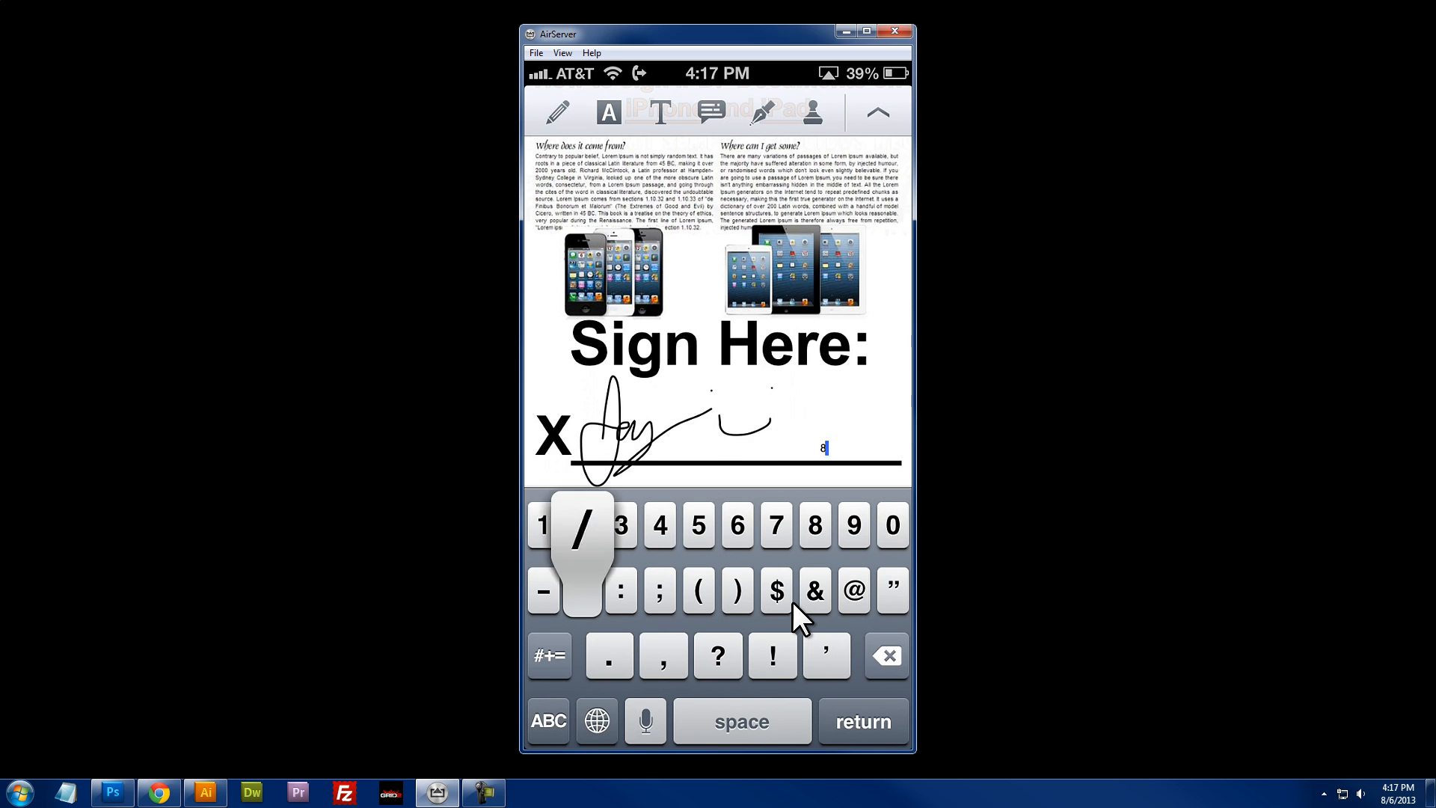
{"action": "type", "text": "/6/2013"}
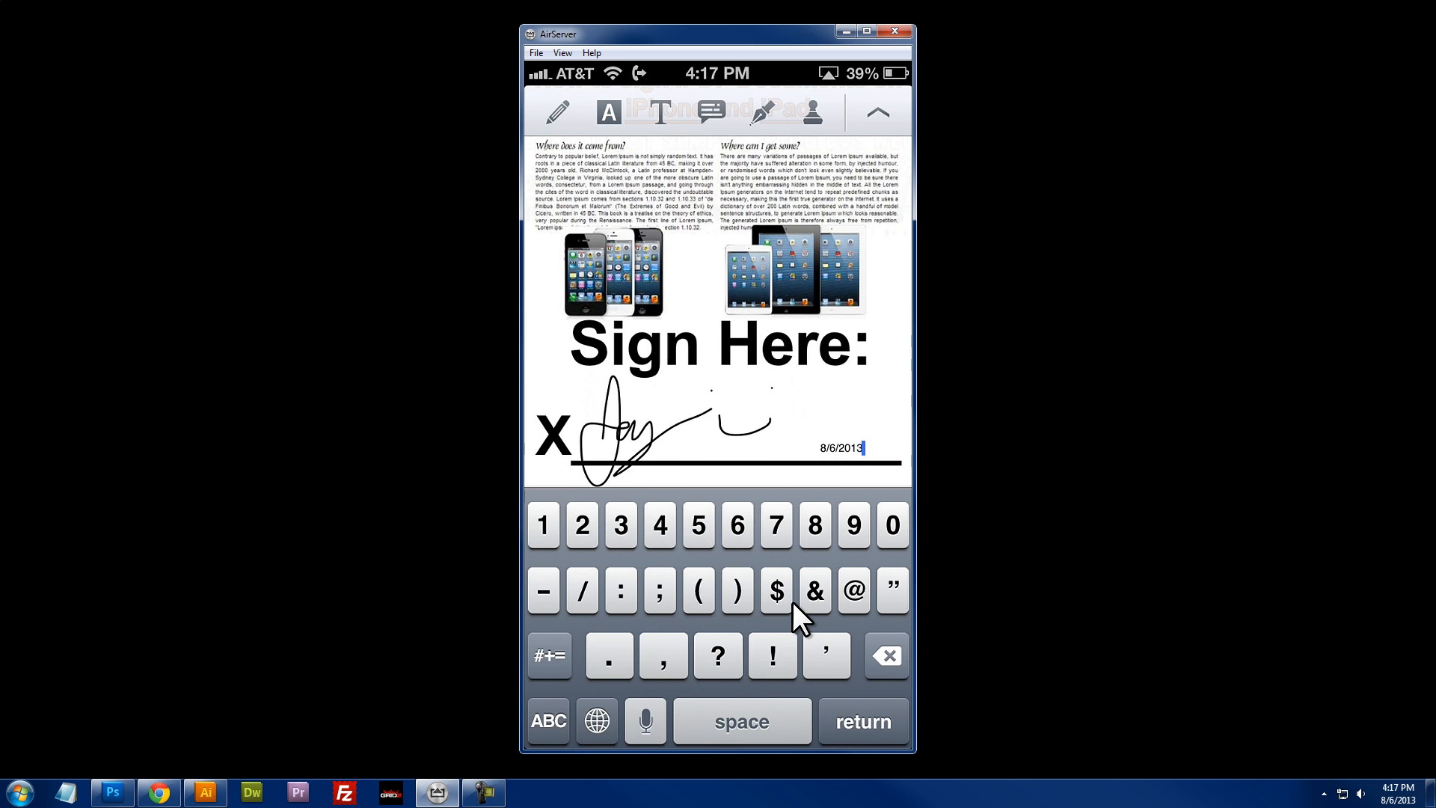
{"action": "mouse_move", "coordinate": [998, 536]}
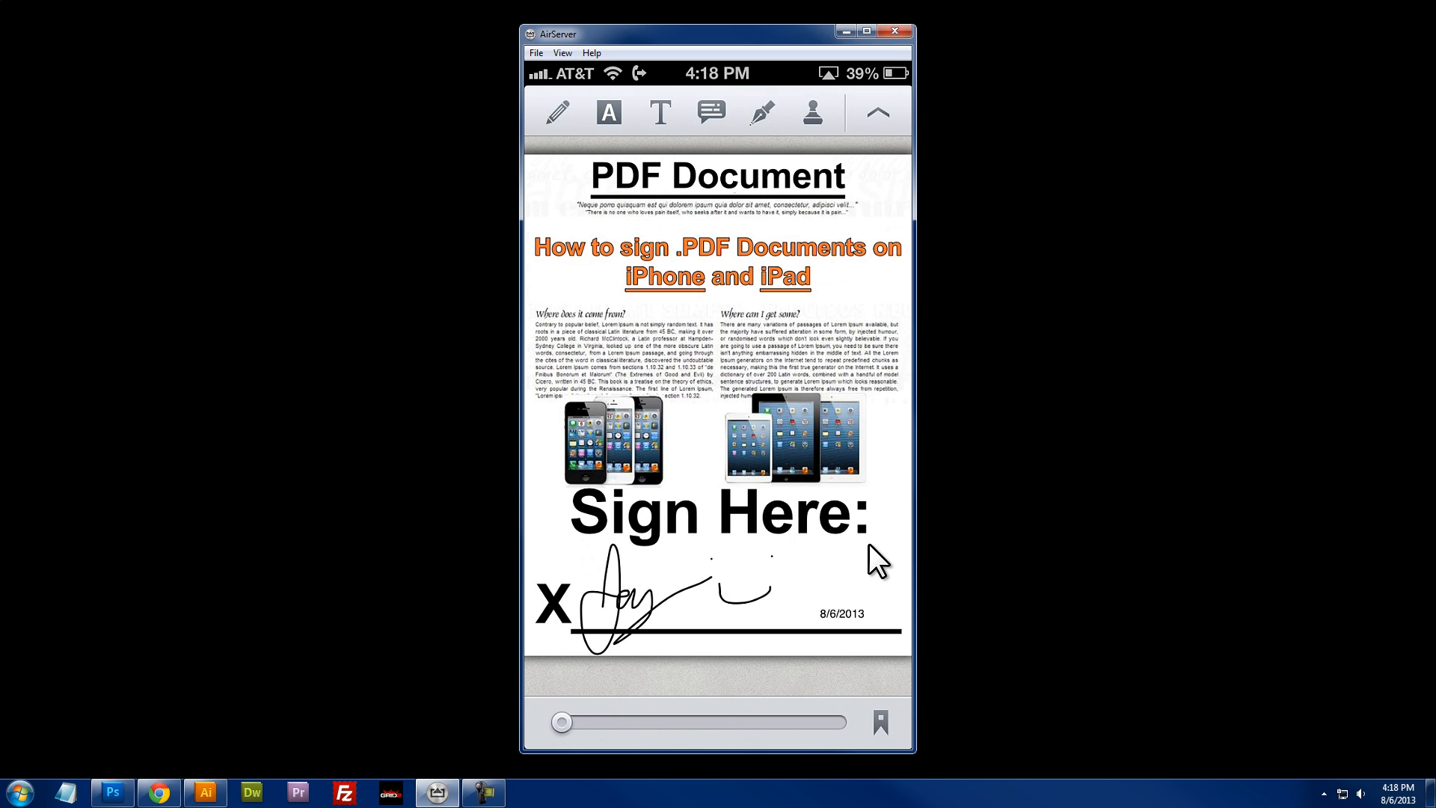
{"action": "mouse_move", "coordinate": [828, 613]}
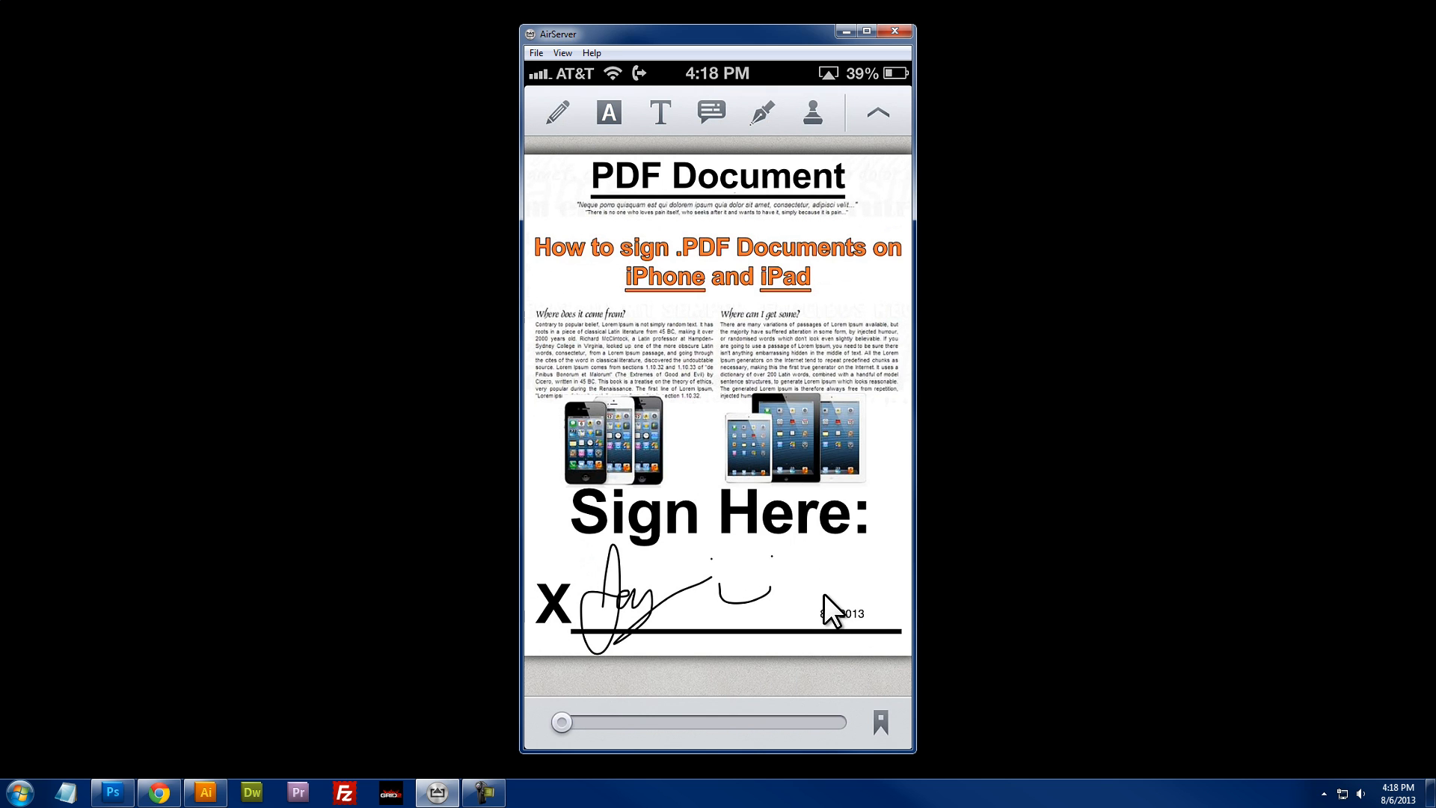
{"action": "mouse_move", "coordinate": [835, 608]}
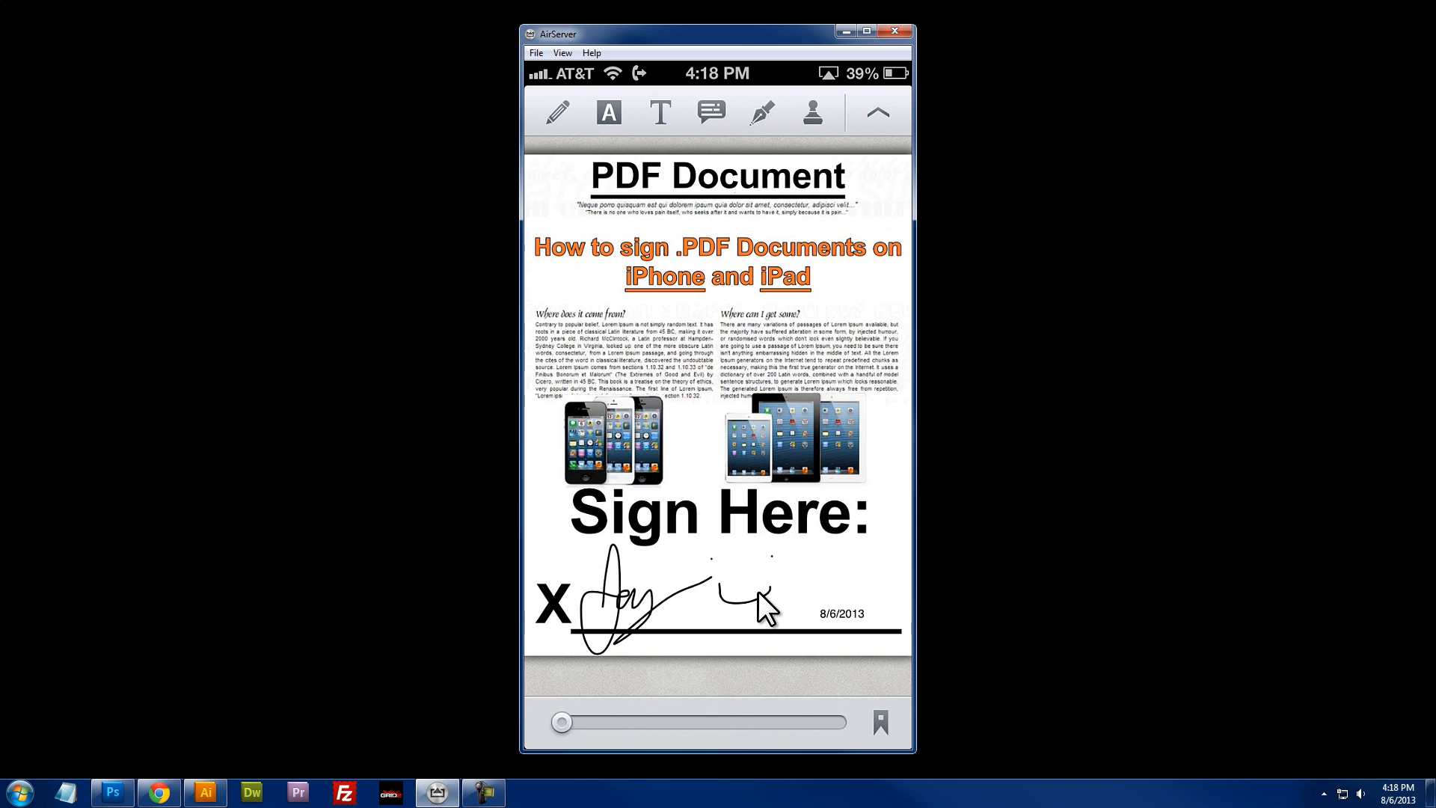
{"action": "mouse_move", "coordinate": [769, 613]}
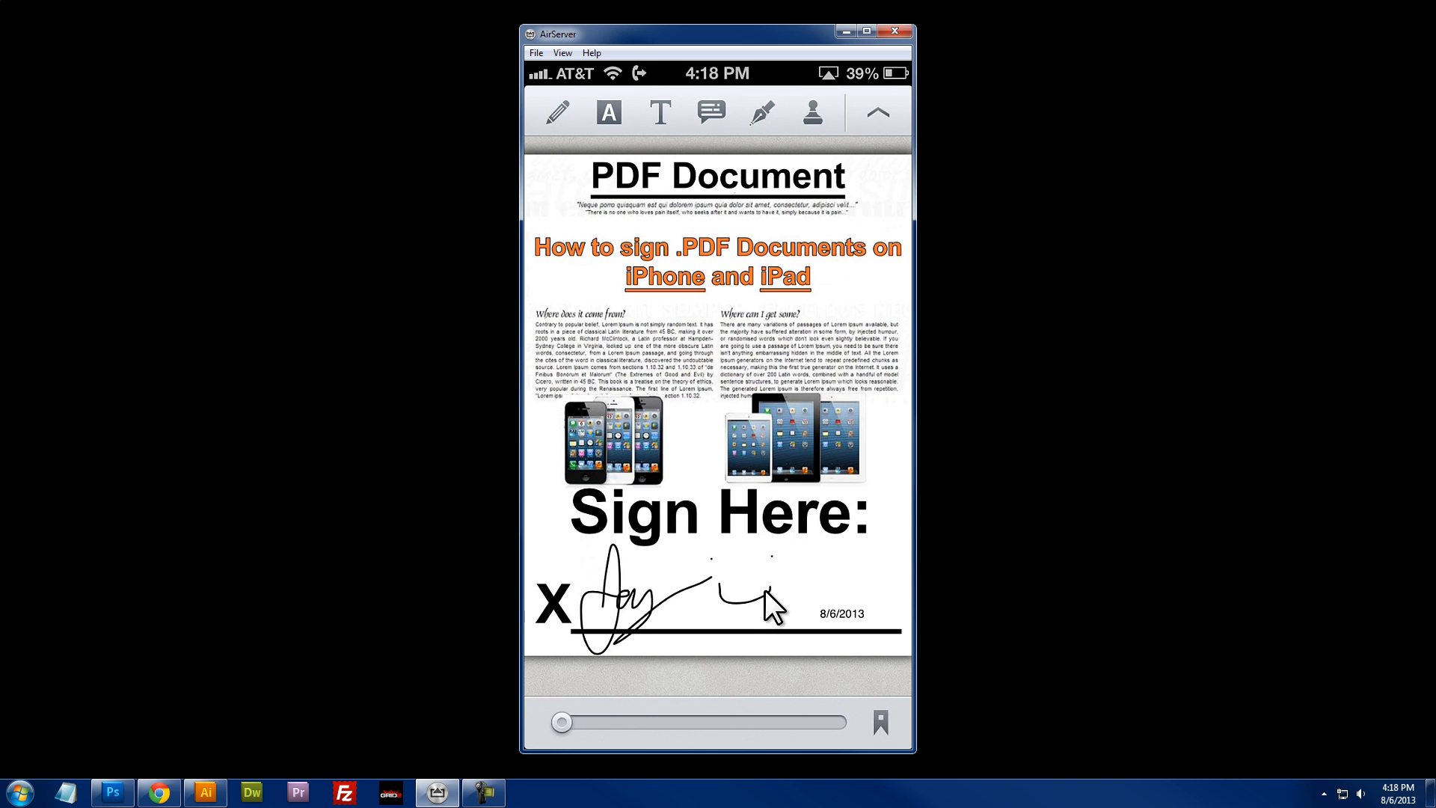
{"action": "mouse_move", "coordinate": [792, 540]}
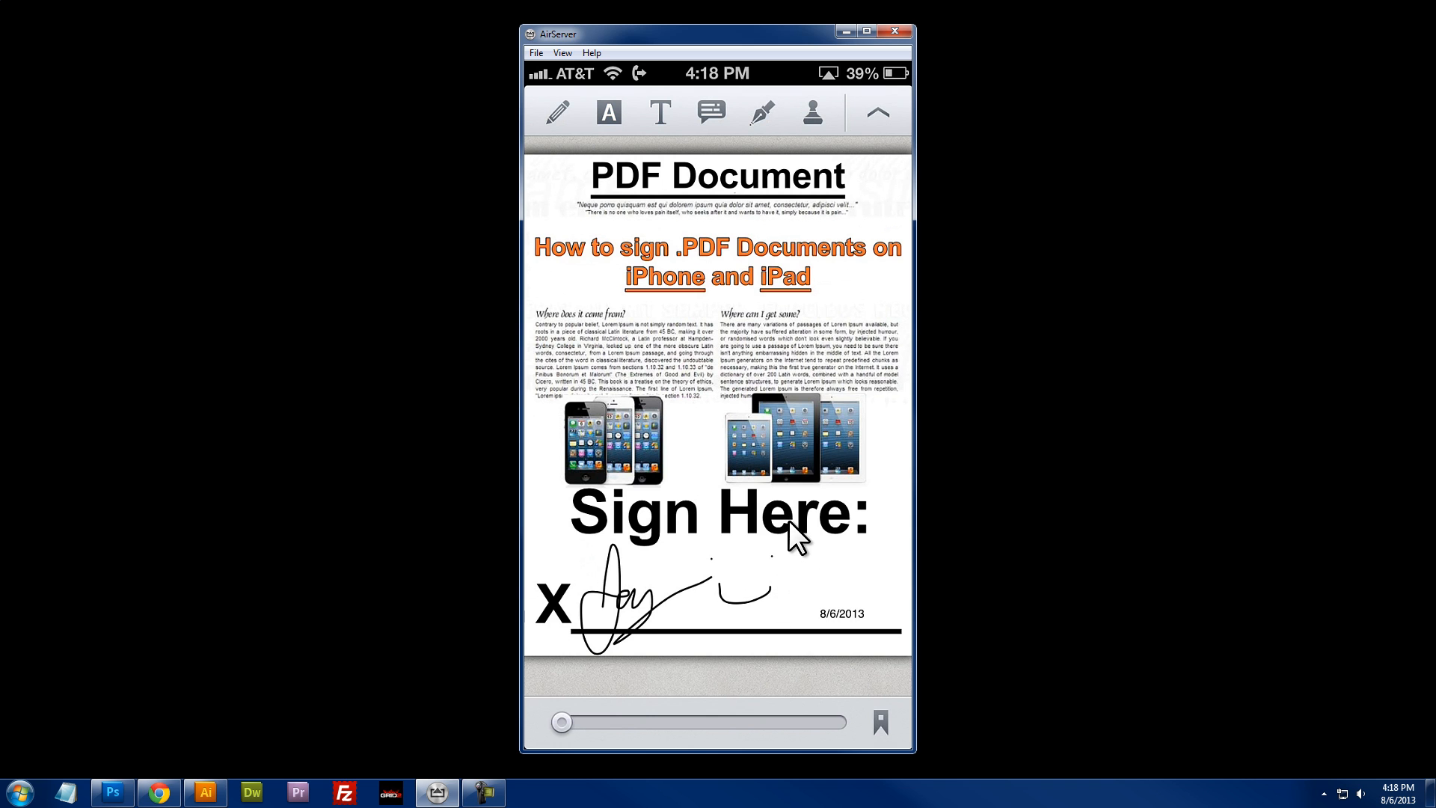
{"action": "mouse_move", "coordinate": [877, 119]}
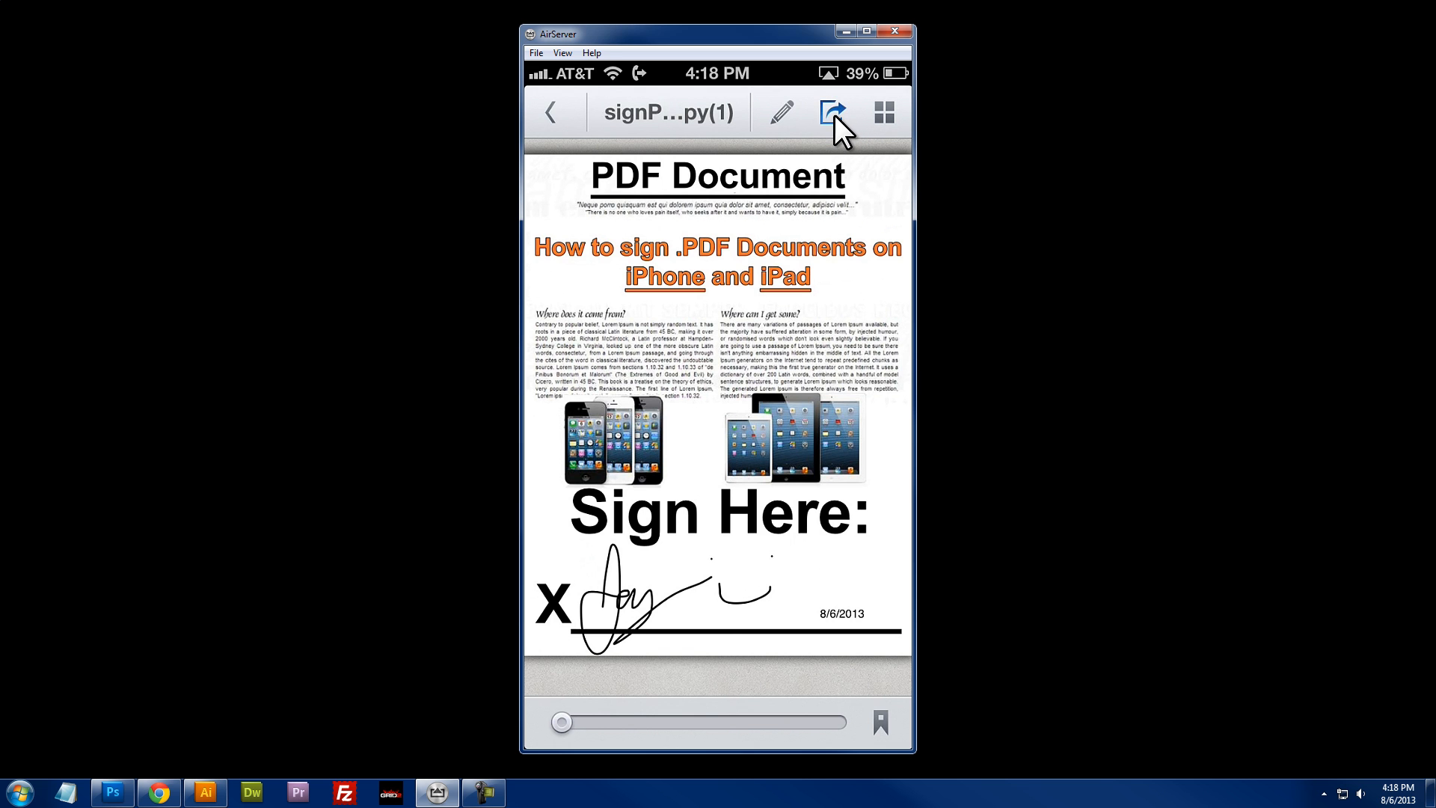
Share the signed signPDF2 copy(1).pdf to a new email as an unflattened document.
{"action": "left_click", "coordinate": [831, 113]}
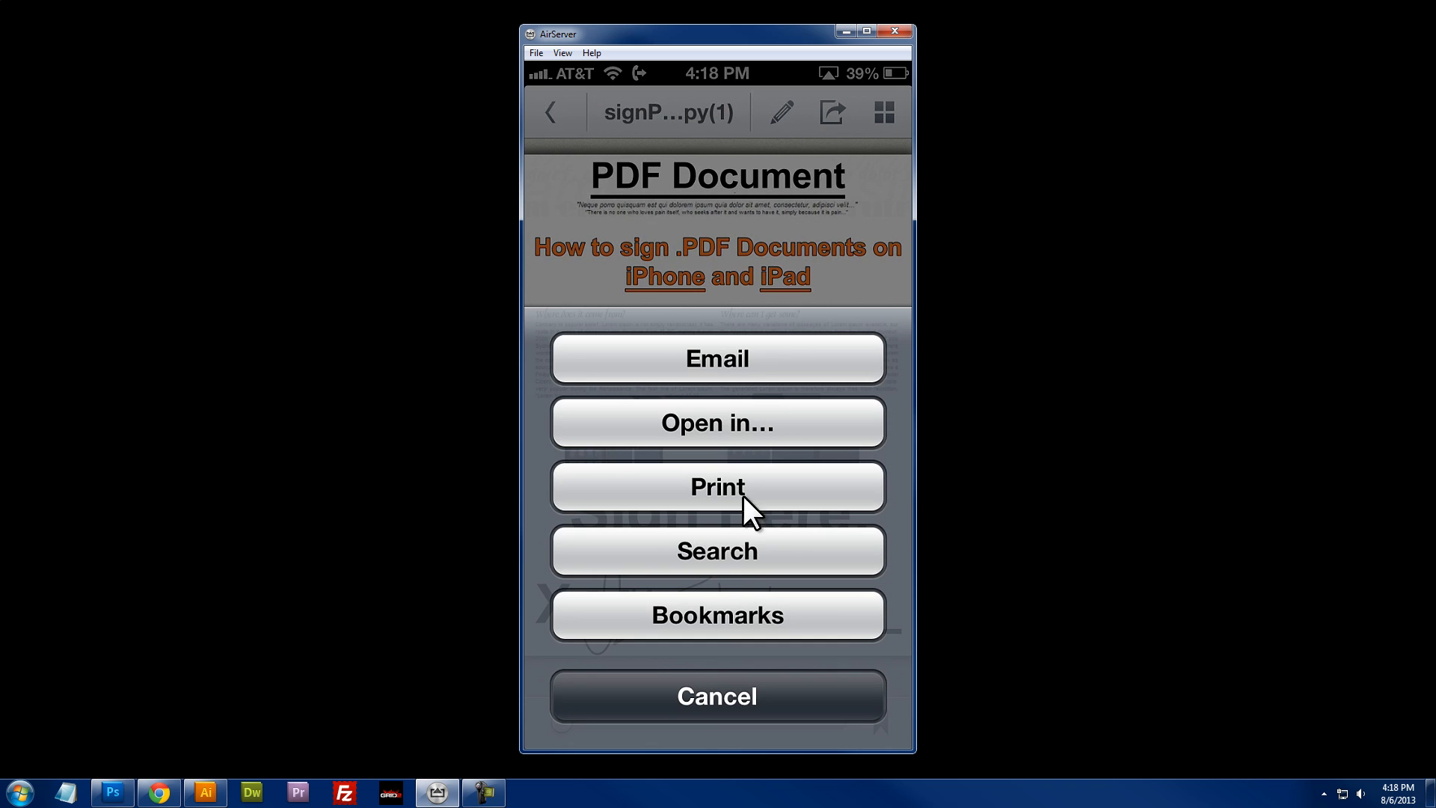
{"action": "mouse_move", "coordinate": [709, 630]}
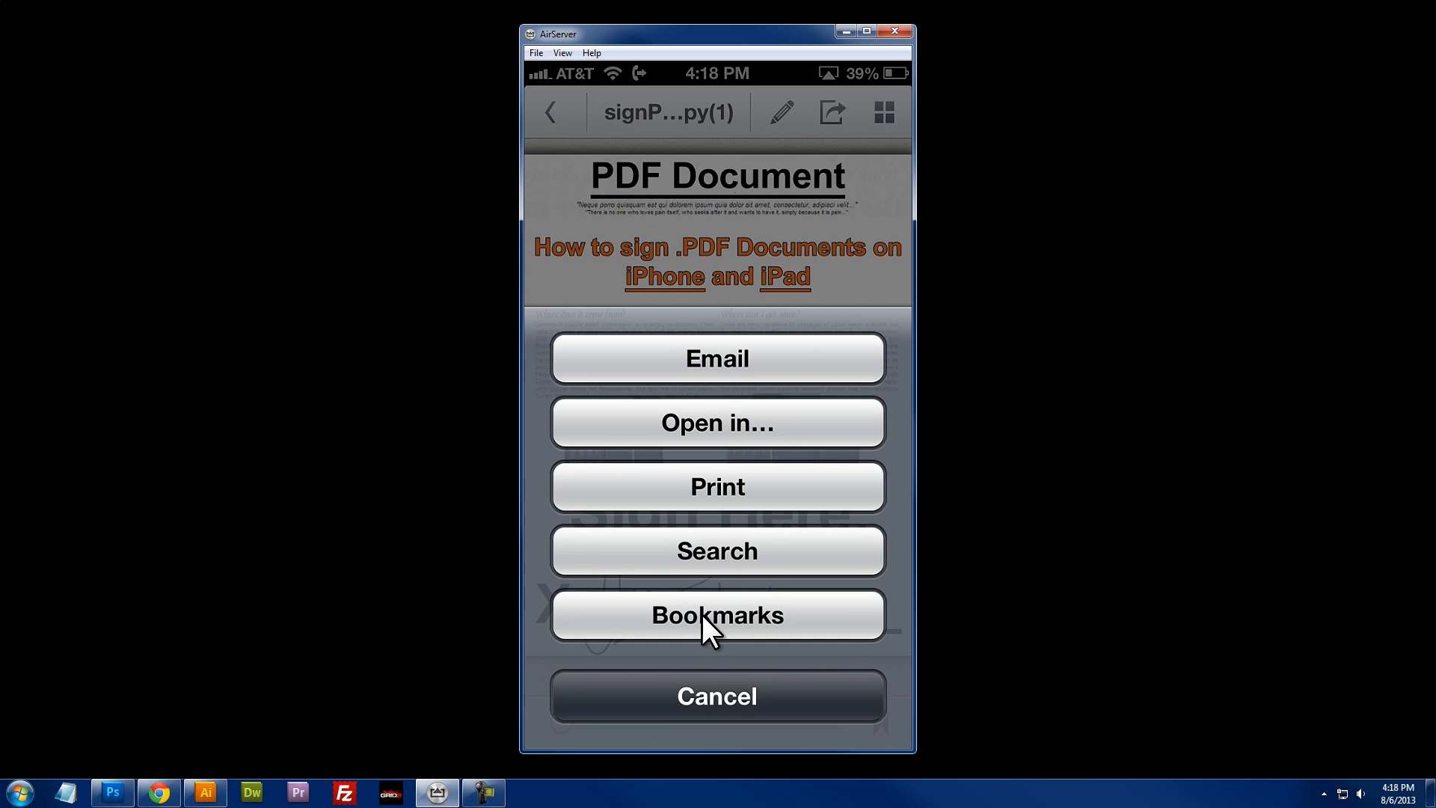
{"action": "mouse_move", "coordinate": [737, 391]}
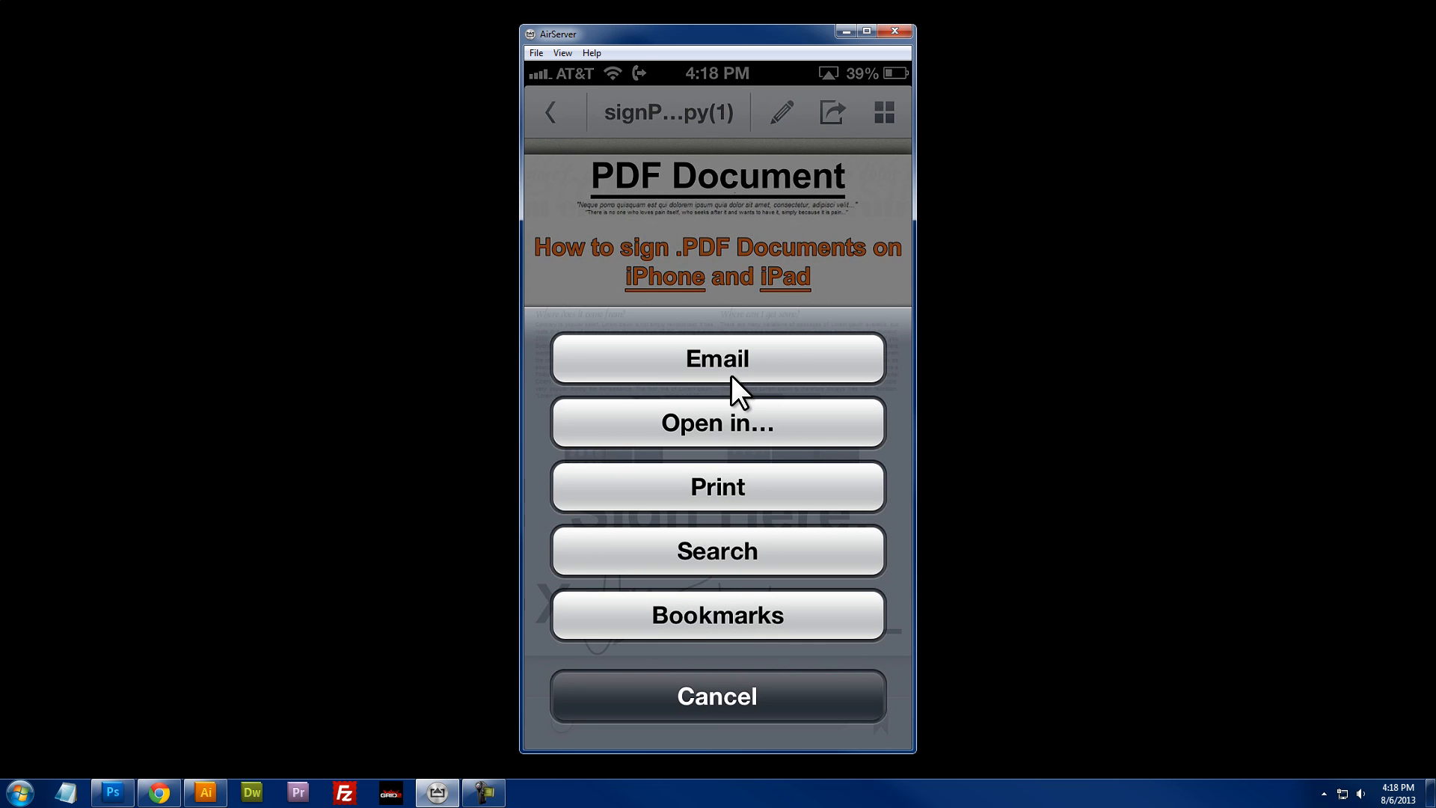
{"action": "left_click", "coordinate": [718, 359]}
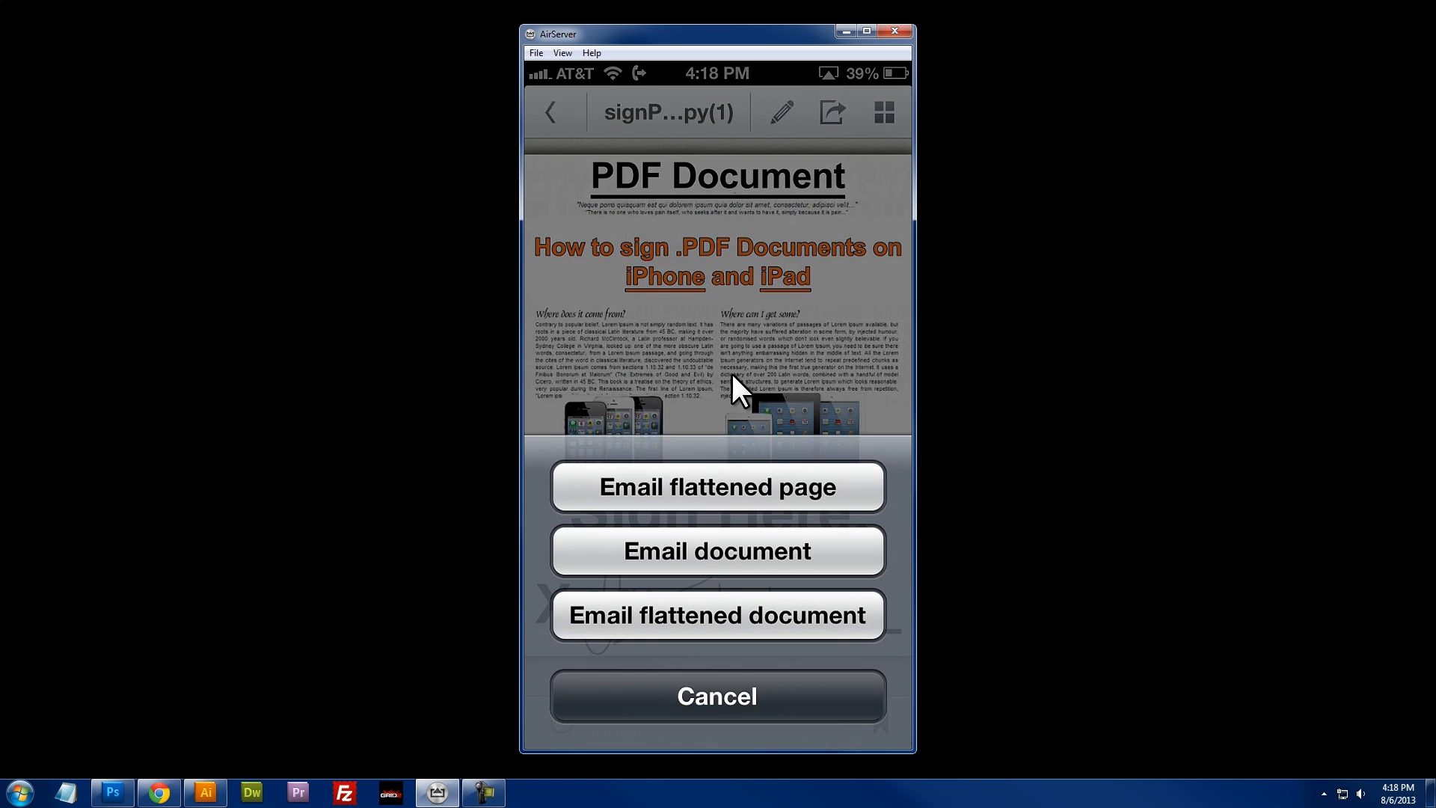
{"action": "mouse_move", "coordinate": [714, 566]}
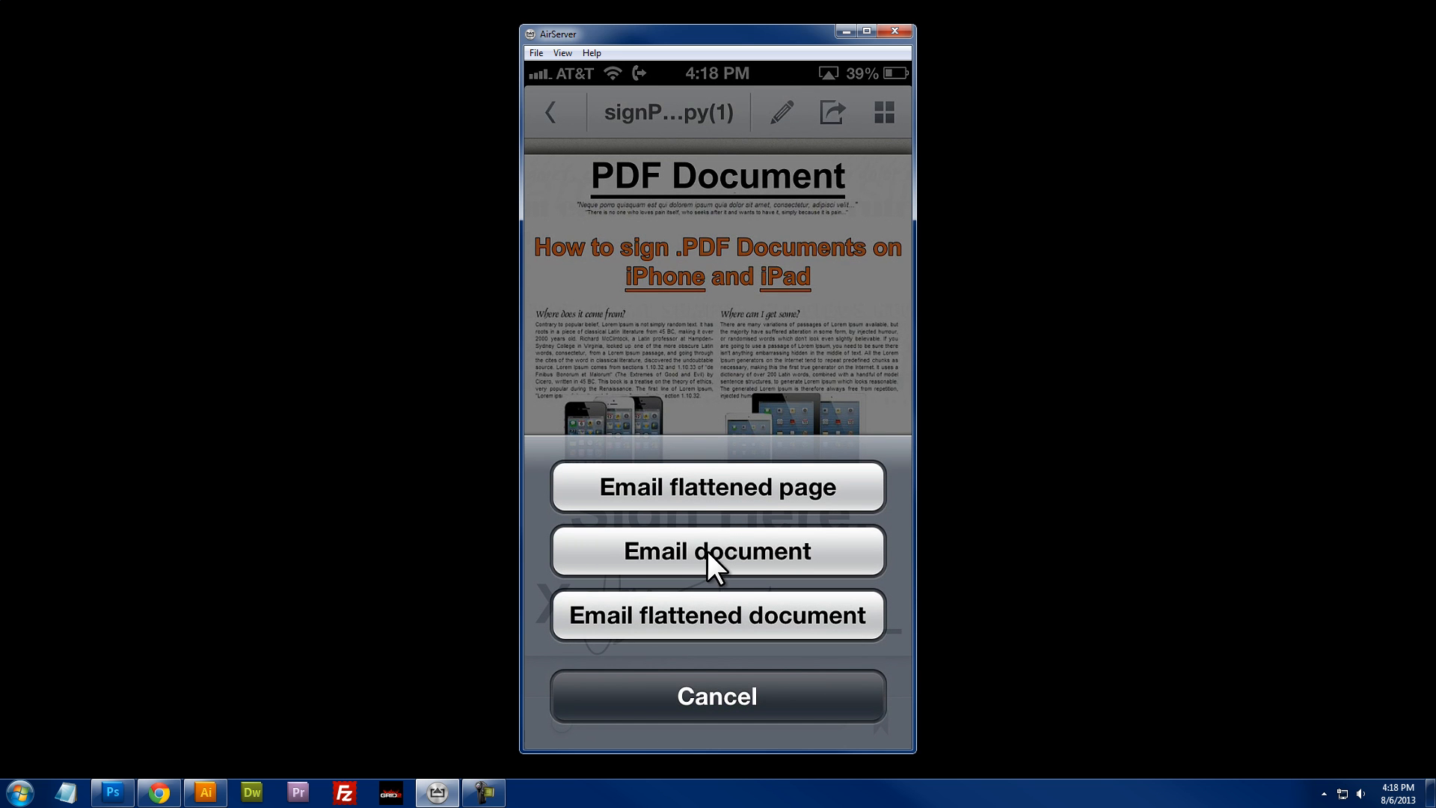
{"action": "left_click", "coordinate": [717, 550]}
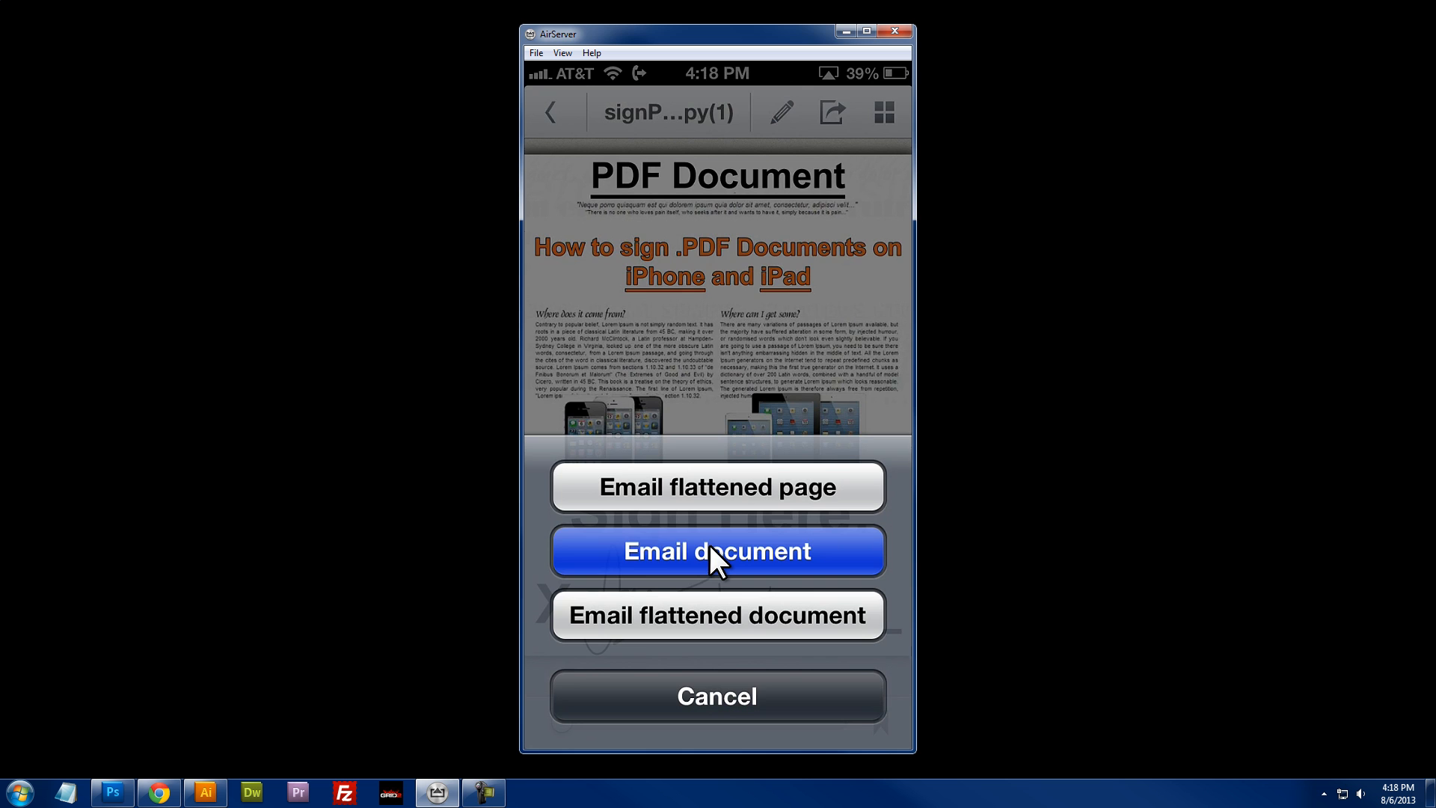
{"action": "left_click", "coordinate": [717, 551]}
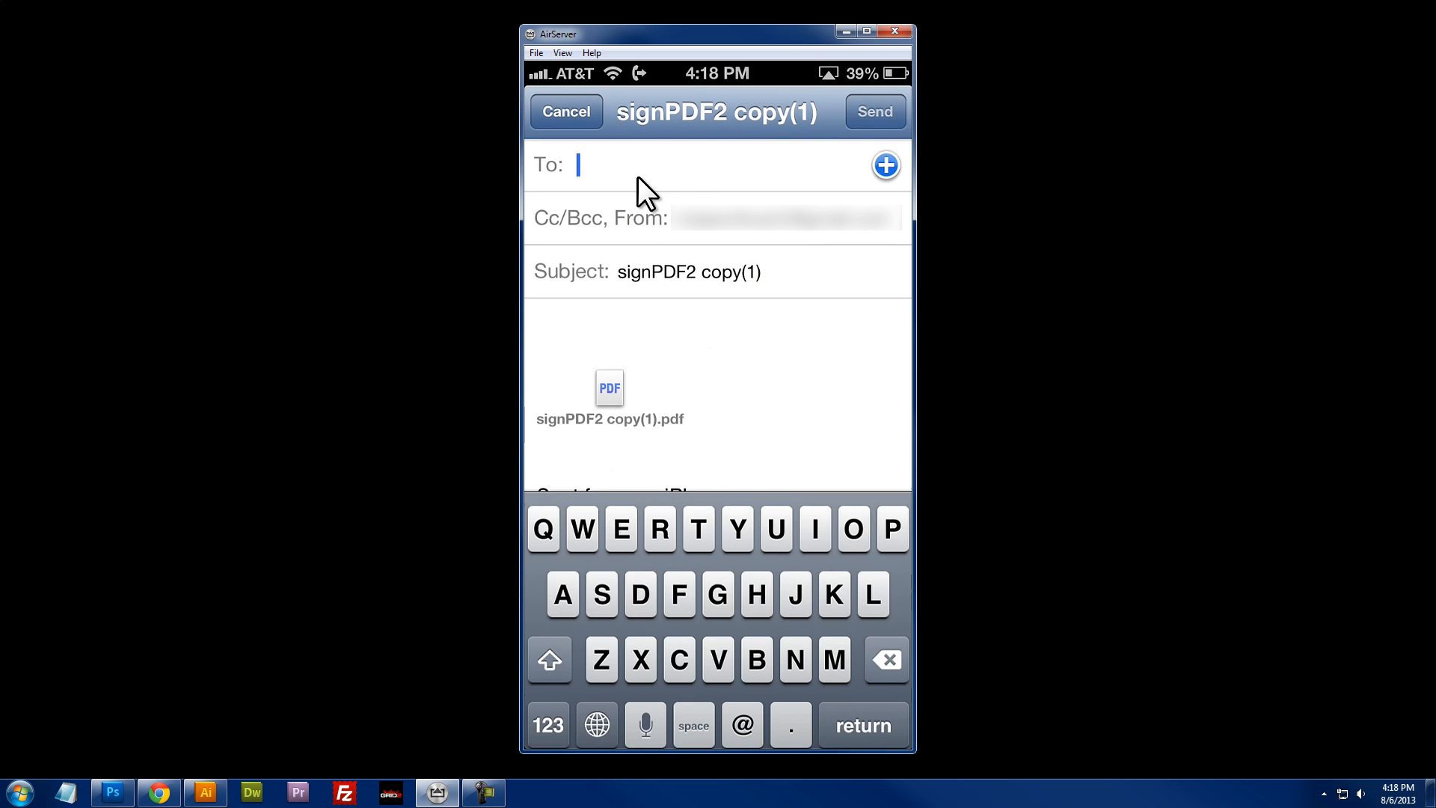
Enter 'mrjay' as the recipient and send the email.
{"action": "type", "text": "mrjay"}
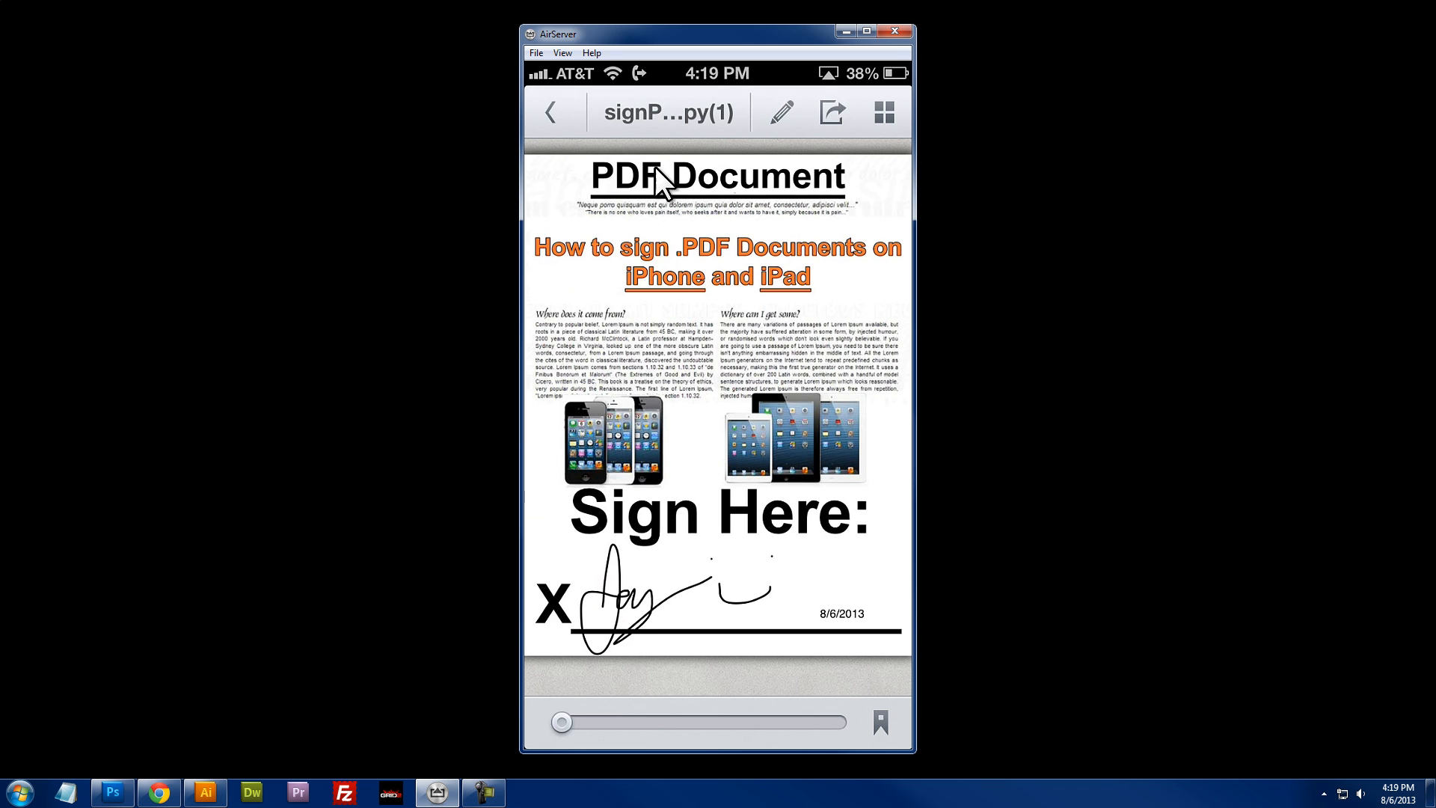
{"action": "mouse_move", "coordinate": [717, 200]}
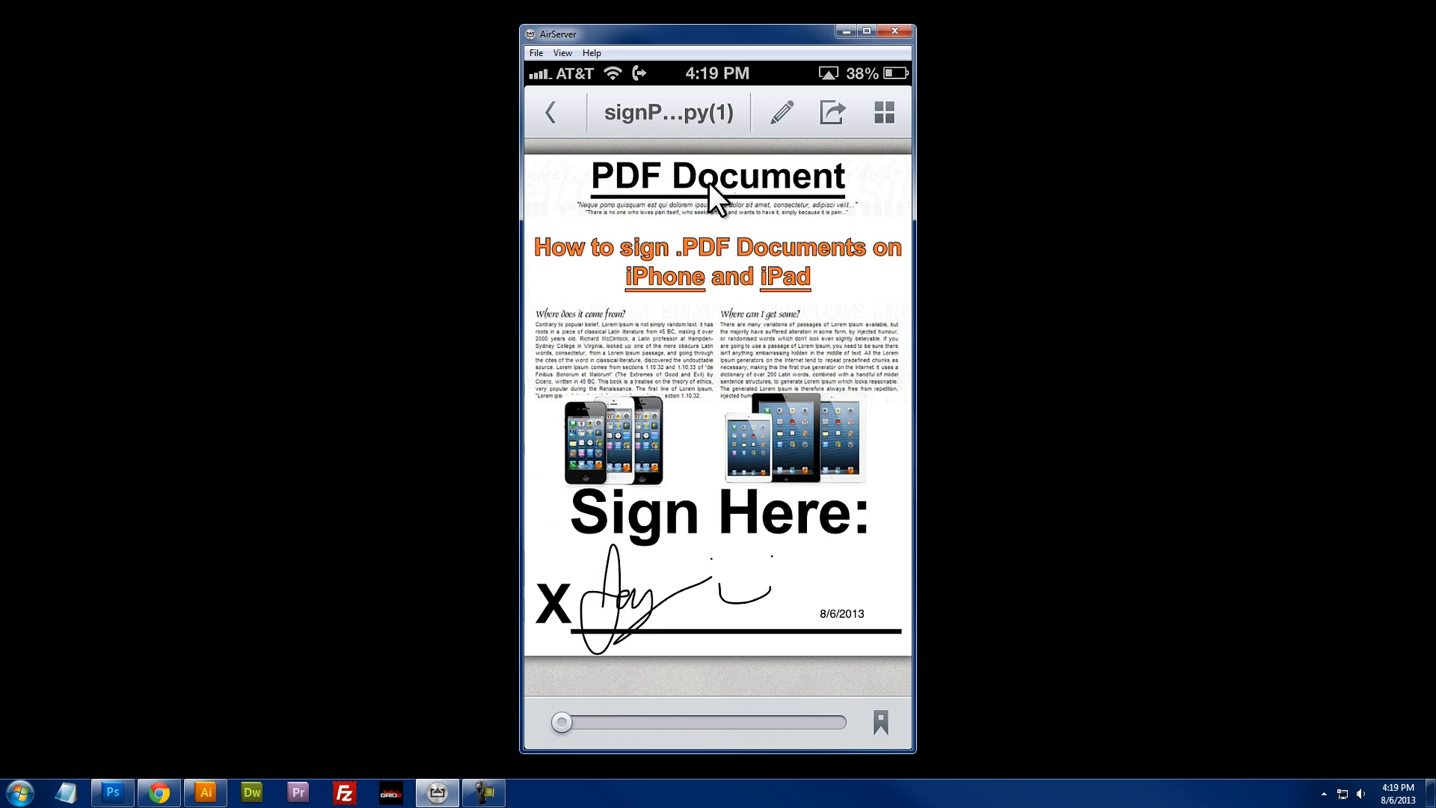